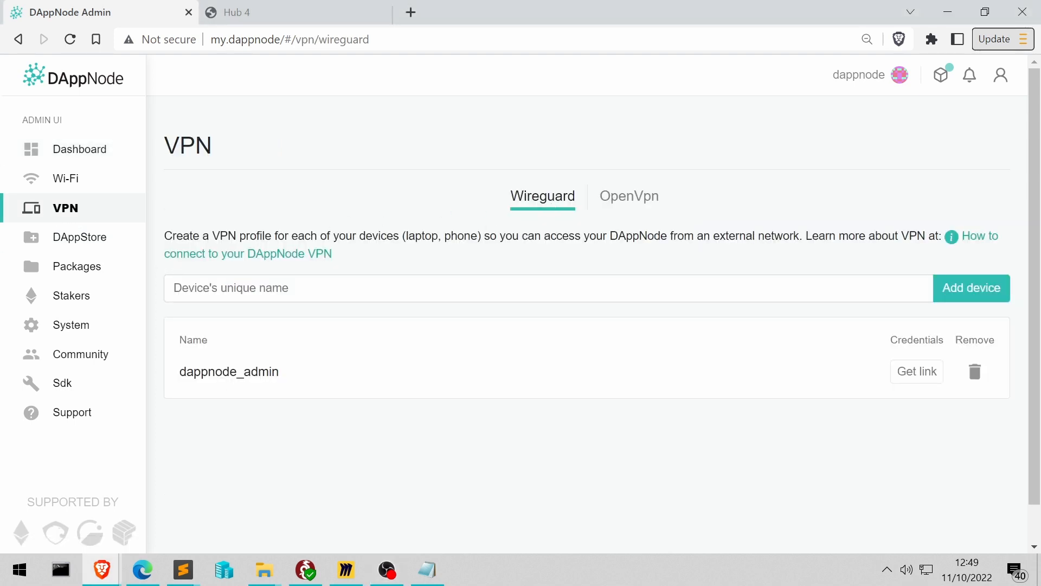
{"action": "mouse_move", "coordinate": [74, 295]}
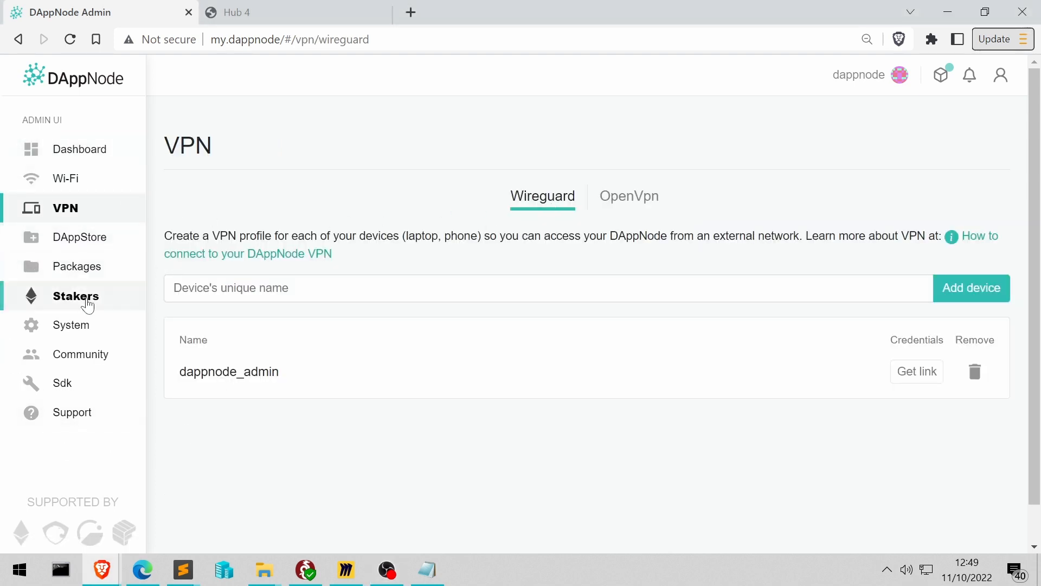
- Go to the Stakers page for the Prater testnet from the sidebar
{"action": "left_click", "coordinate": [76, 295]}
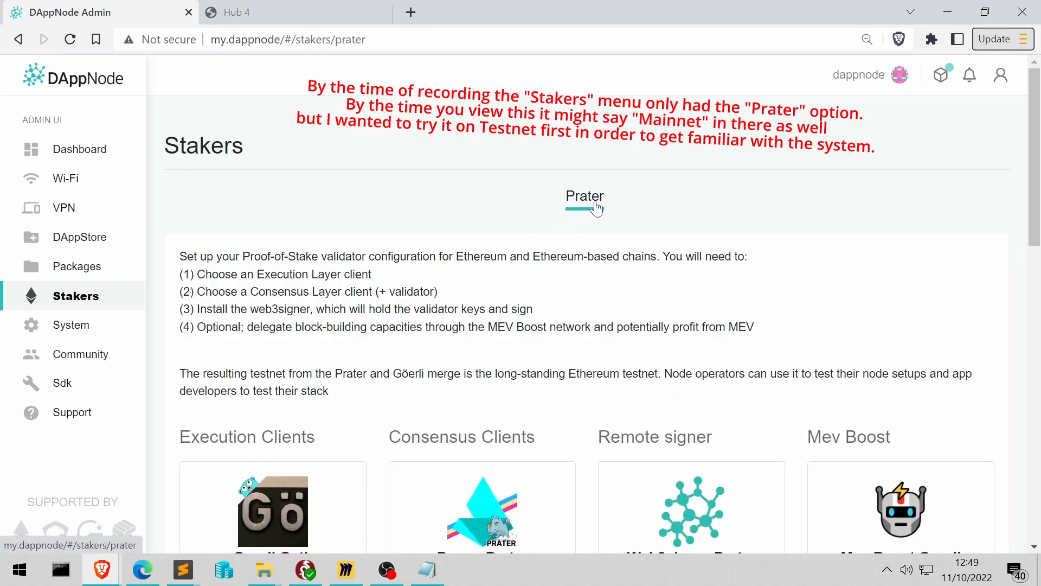
- Choose Goerli Nethermind as execution client and Nimbus Prater as consensus client
{"action": "scroll", "scroll_direction": "down", "scroll_amount": 3}
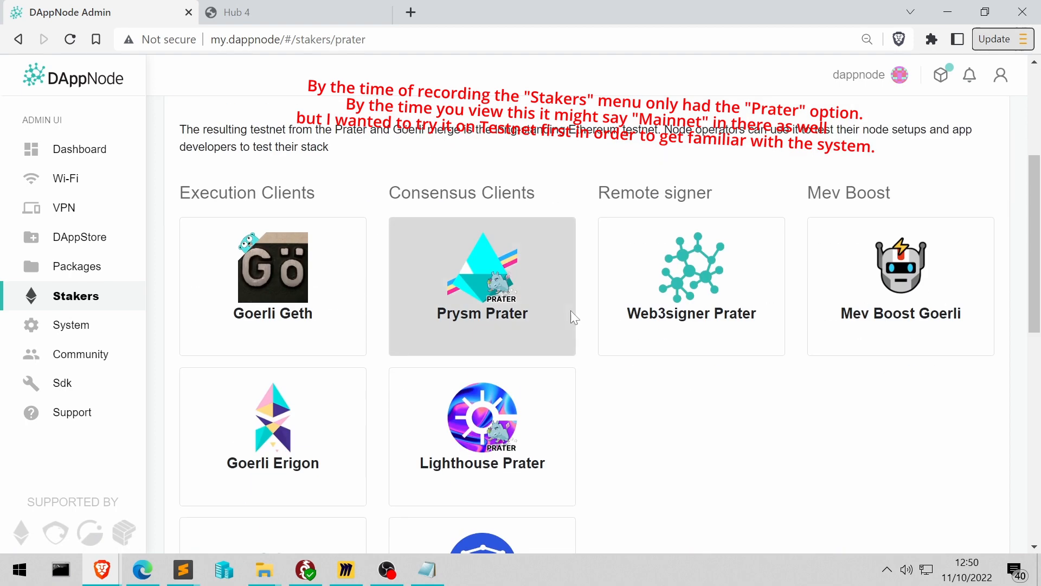
{"action": "scroll", "scroll_direction": "down", "scroll_amount": 3}
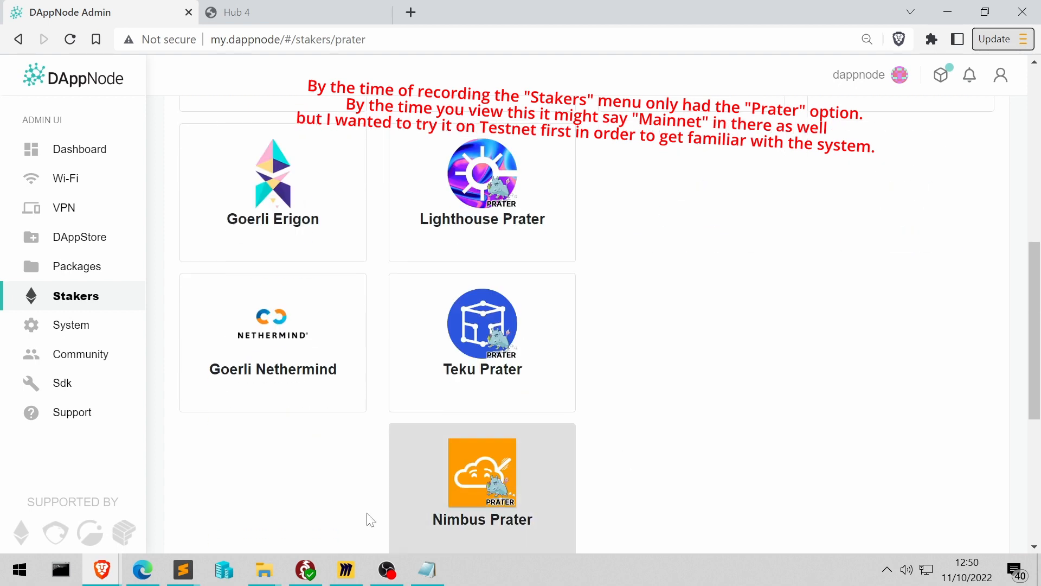
{"action": "left_click", "coordinate": [273, 342]}
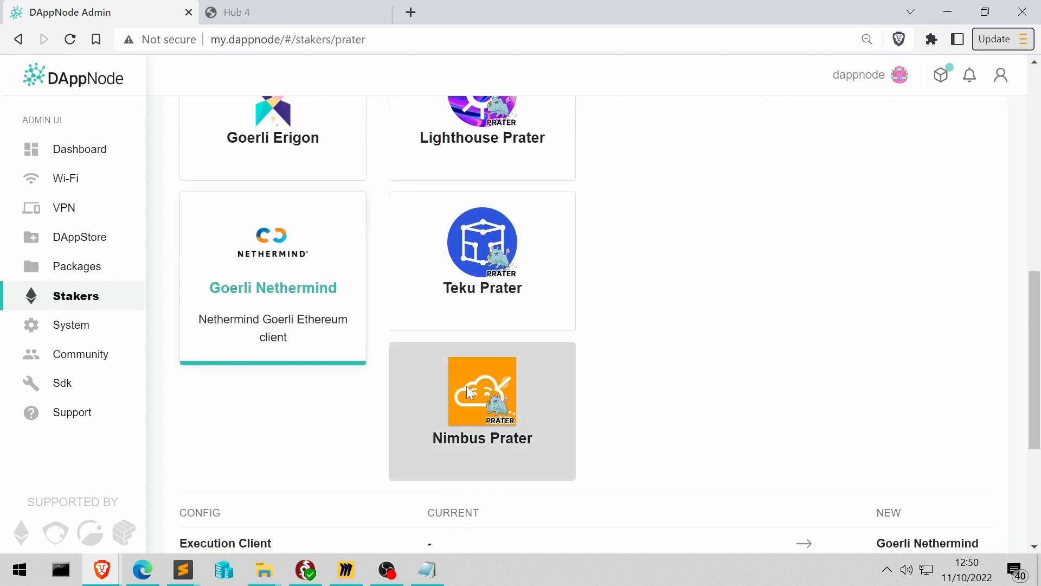
{"action": "left_click", "coordinate": [481, 390]}
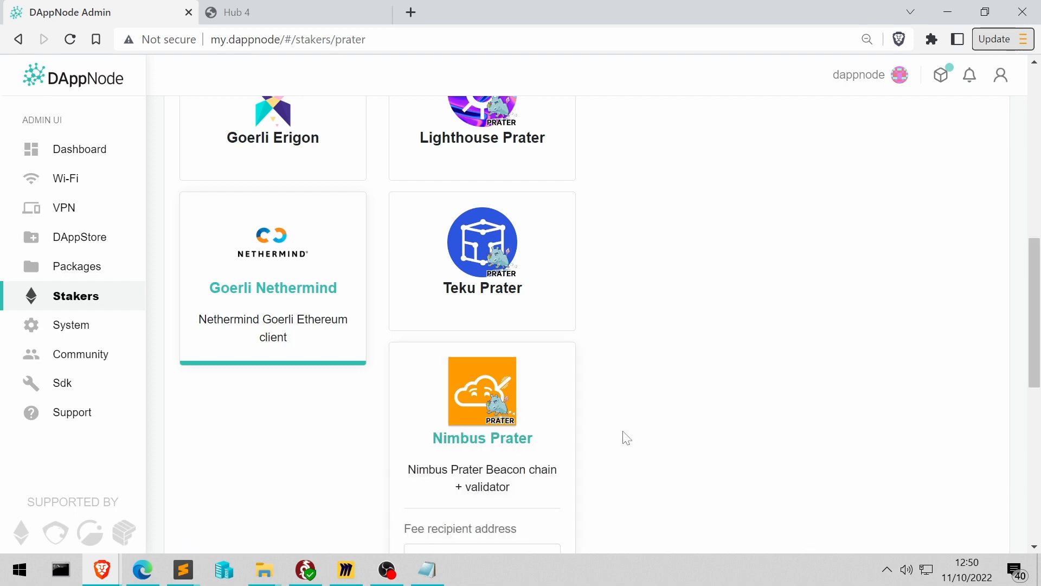
{"action": "scroll", "scroll_direction": "up", "scroll_amount": 3}
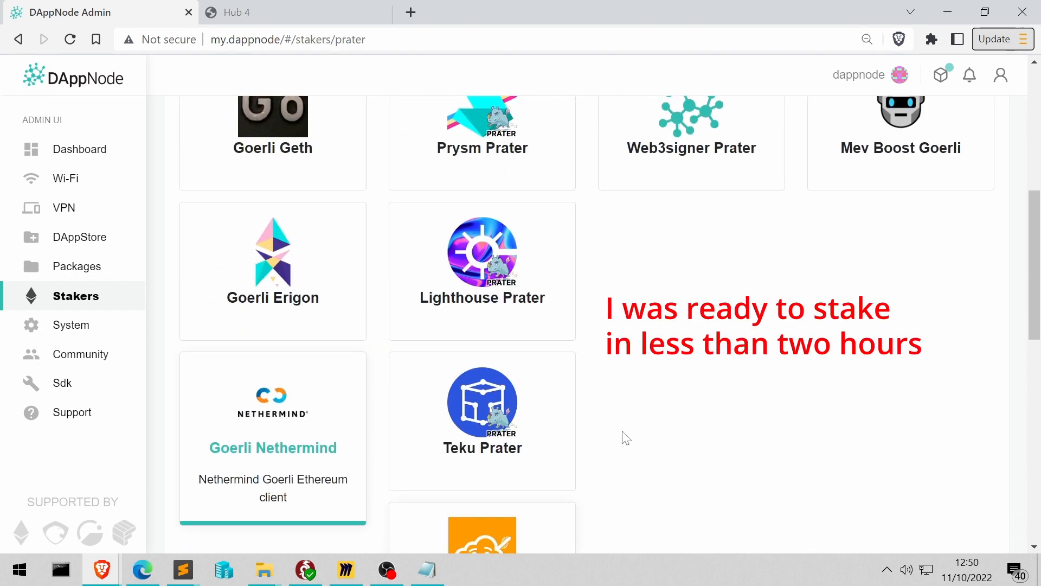
{"action": "scroll", "scroll_direction": "down", "scroll_amount": 3}
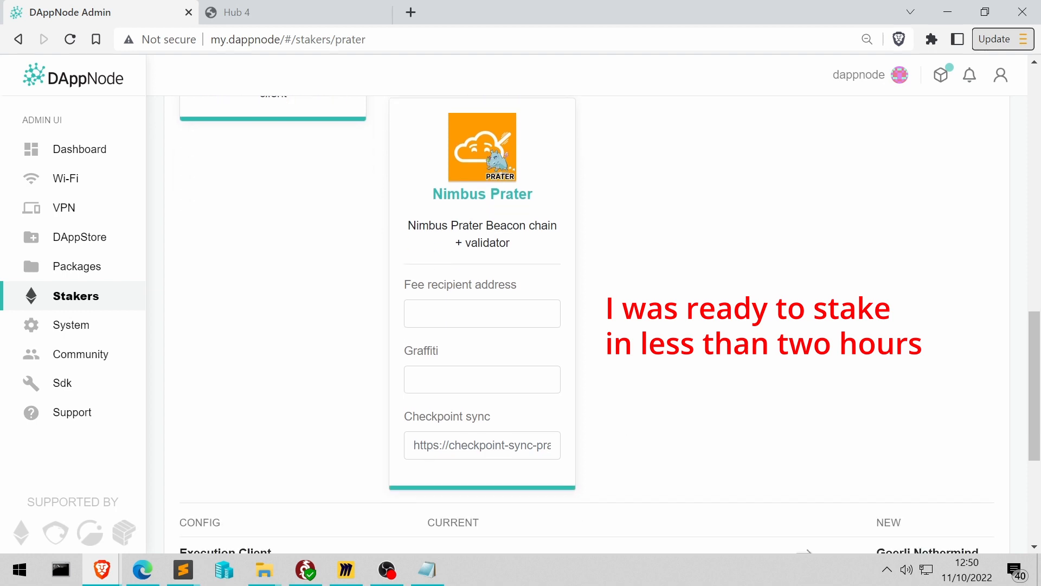
- Fill Nimbus Prater's fee recipient with the suggested all-zero address
{"action": "left_click", "coordinate": [482, 313]}
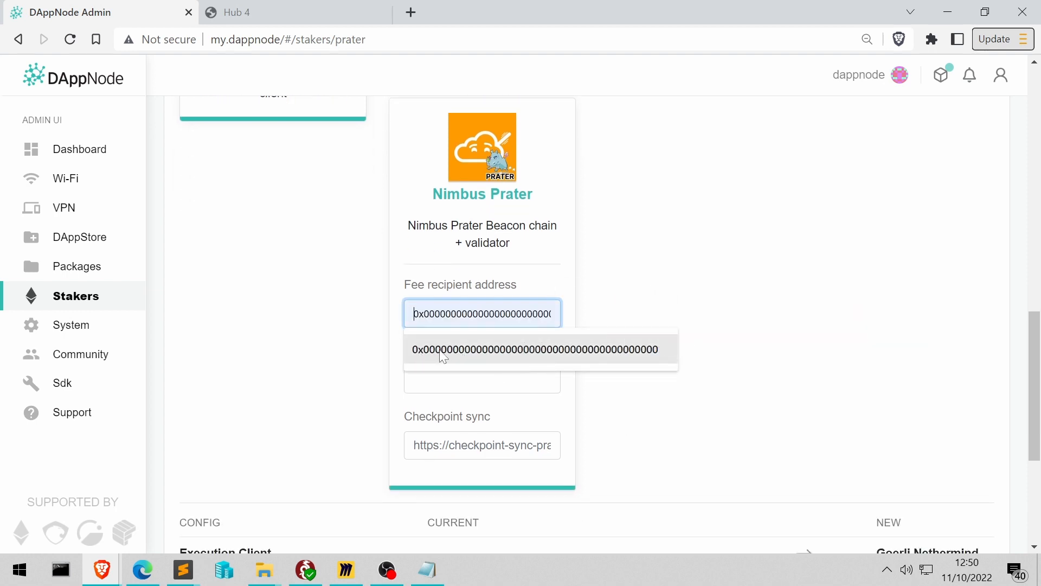
{"action": "left_click", "coordinate": [534, 349]}
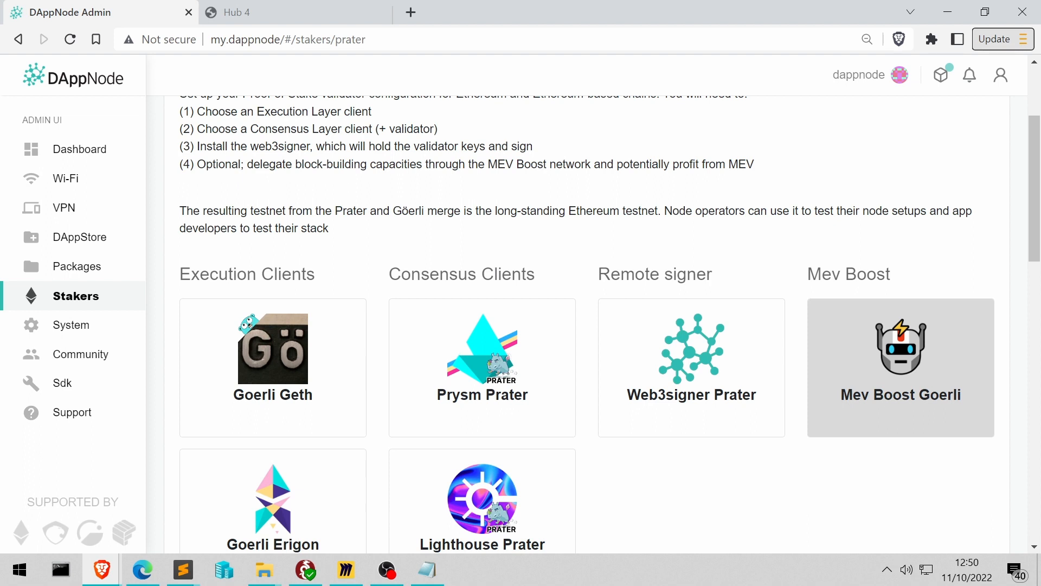
{"action": "mouse_move", "coordinate": [907, 384]}
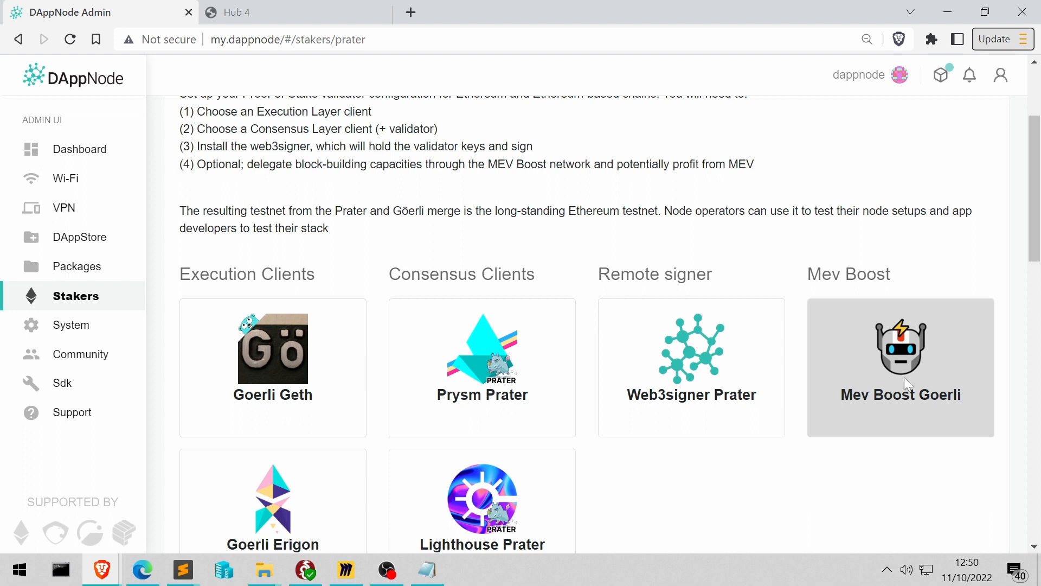
{"action": "mouse_move", "coordinate": [884, 503]}
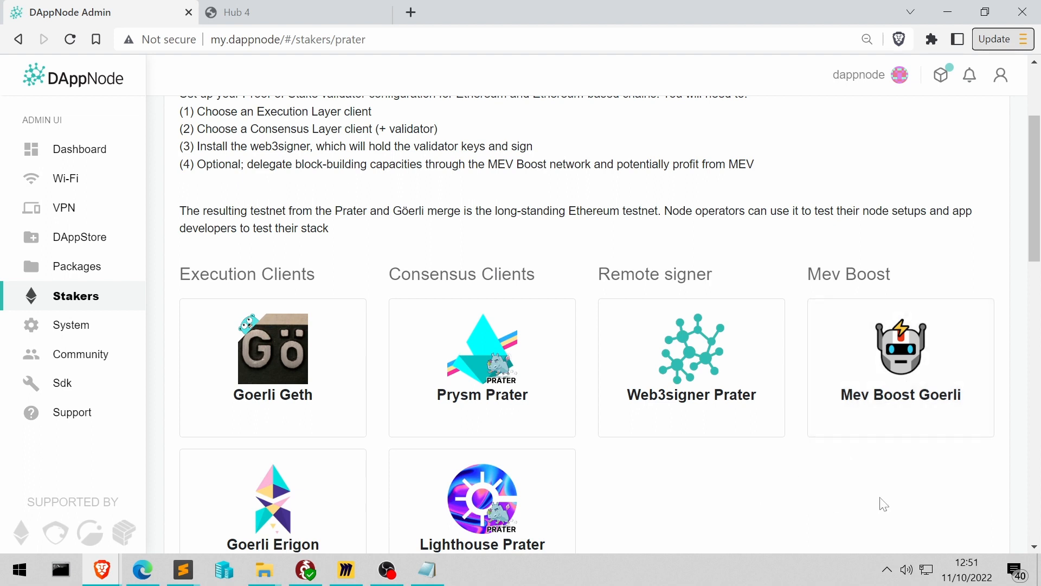
{"action": "scroll", "scroll_direction": "down", "scroll_amount": 3}
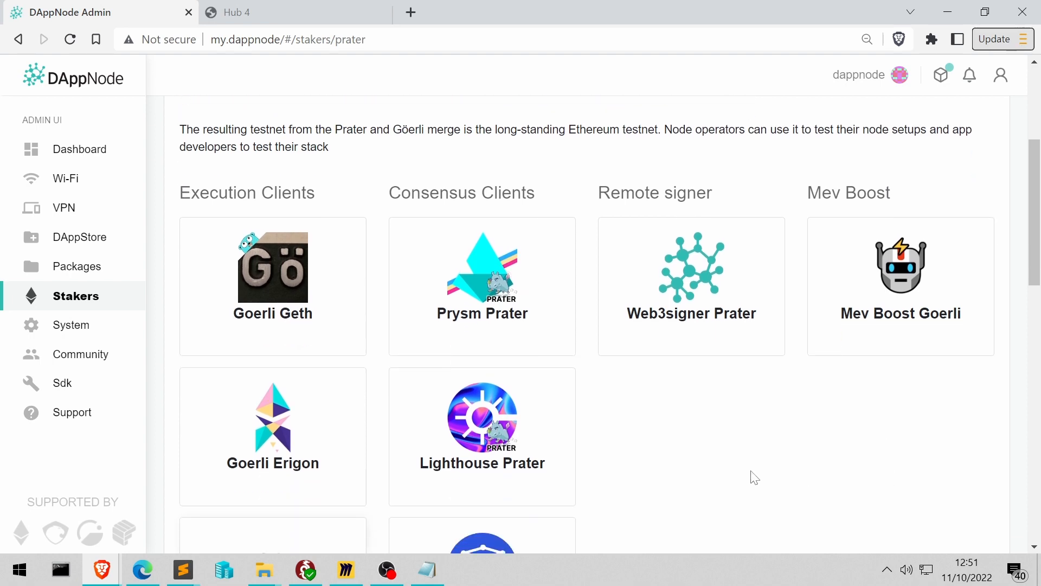
{"action": "scroll", "scroll_direction": "down", "scroll_amount": 3}
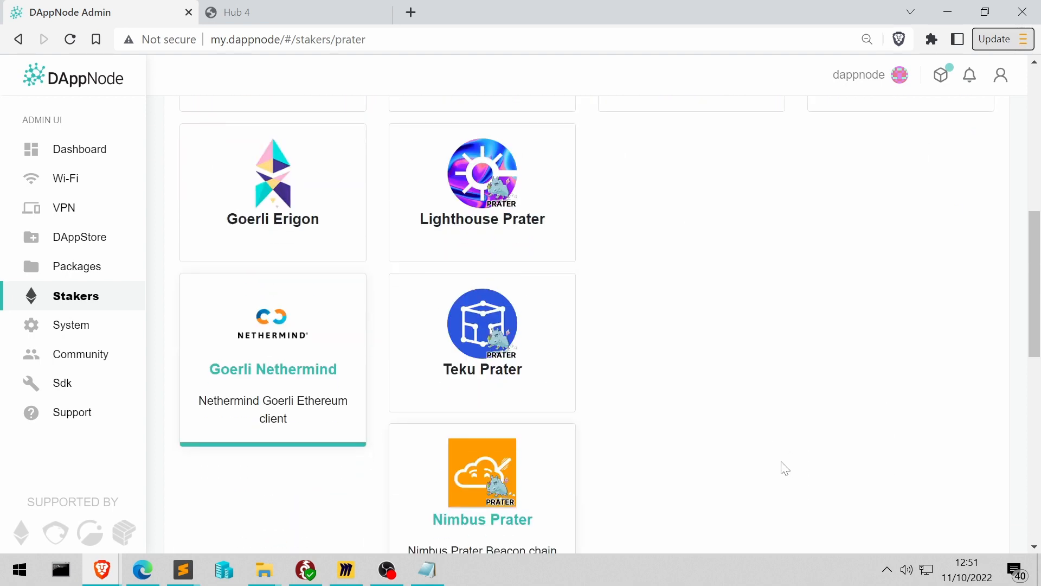
{"action": "scroll", "scroll_direction": "down", "scroll_amount": 3}
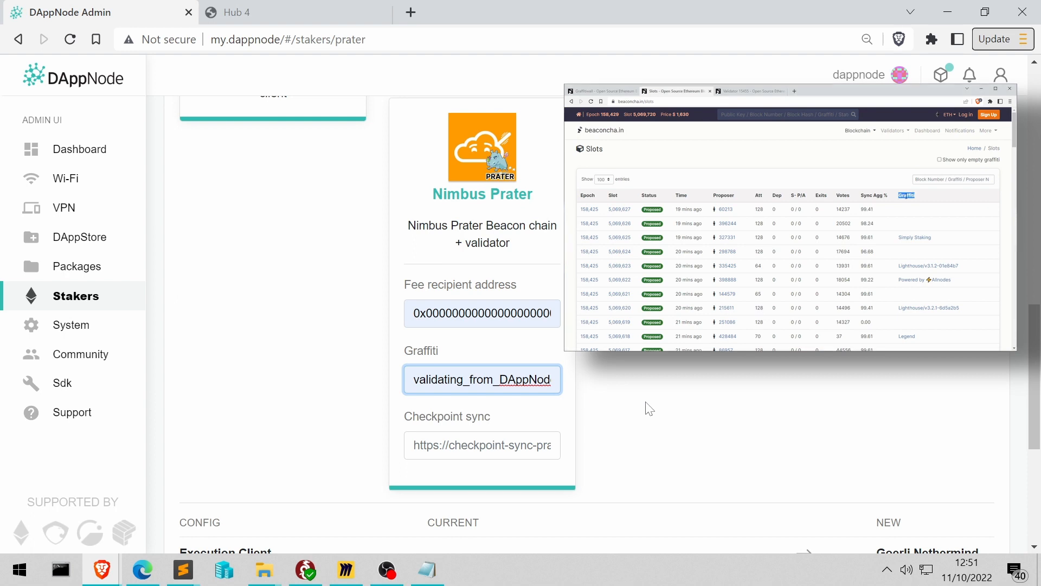
{"action": "scroll", "scroll_direction": "down", "scroll_amount": 3}
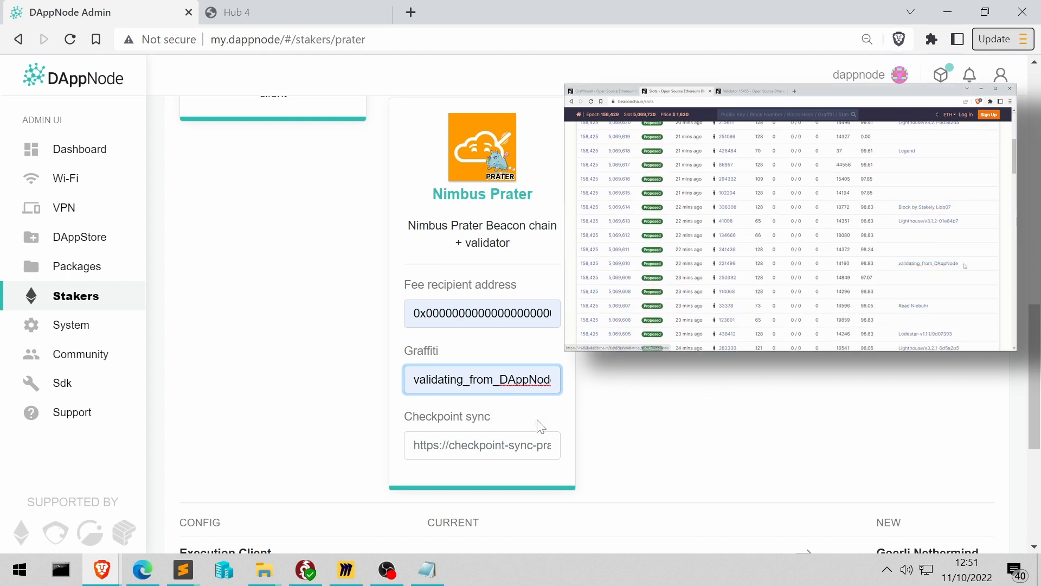
{"action": "left_click", "coordinate": [482, 445]}
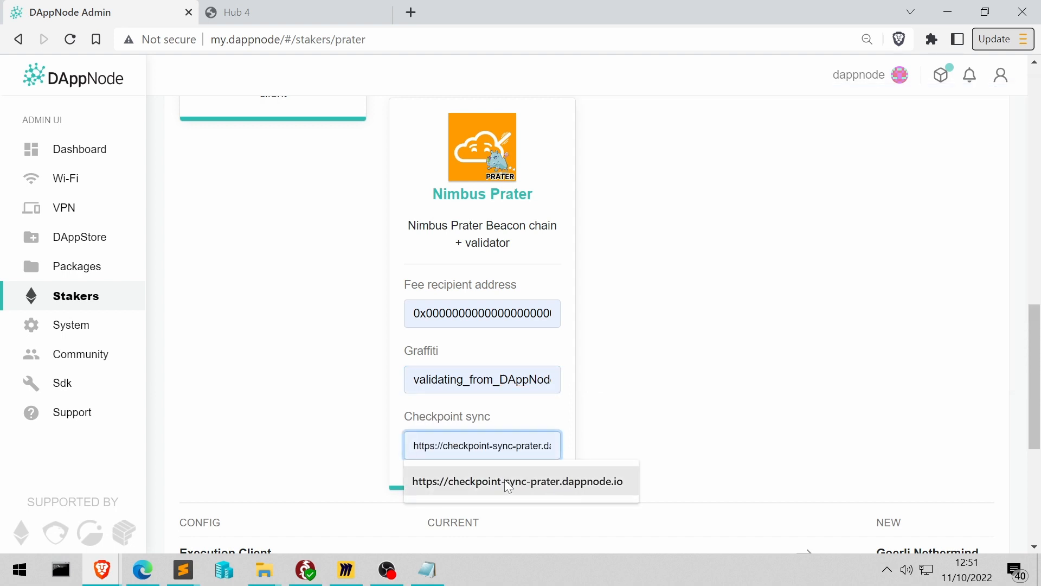
{"action": "left_click", "coordinate": [518, 481]}
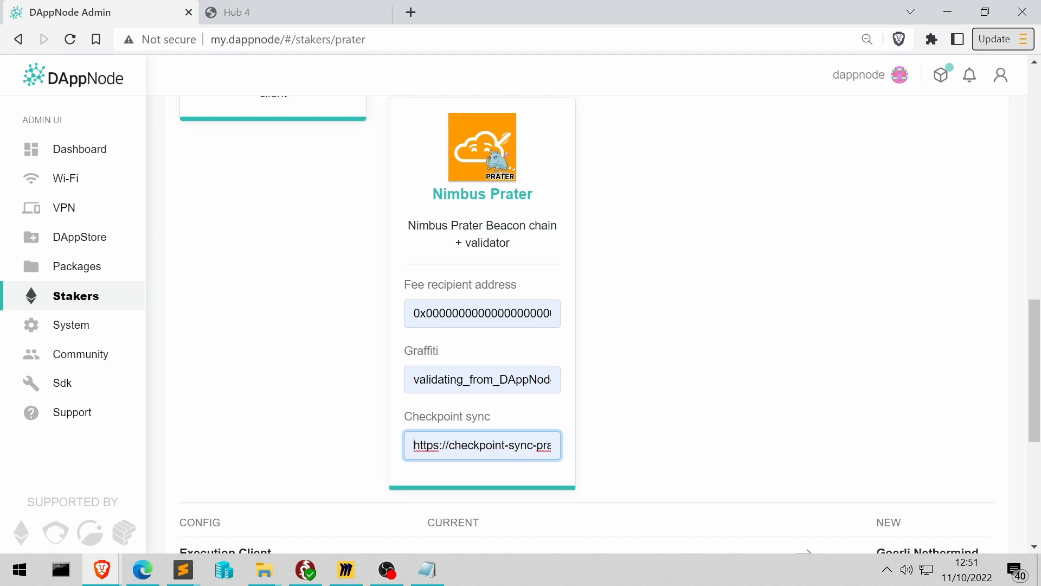
{"action": "mouse_move", "coordinate": [673, 453]}
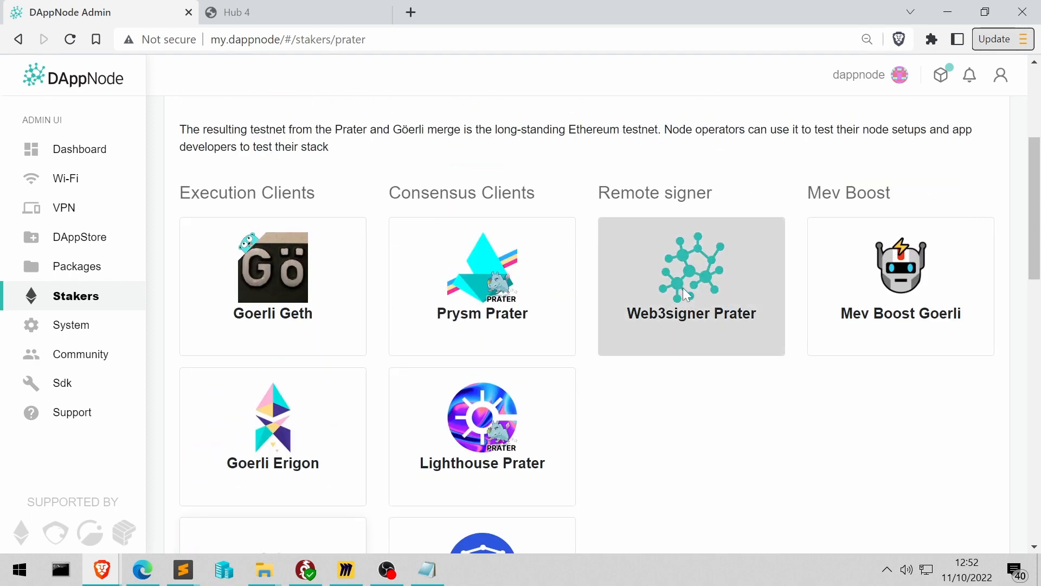
{"action": "mouse_move", "coordinate": [690, 278]}
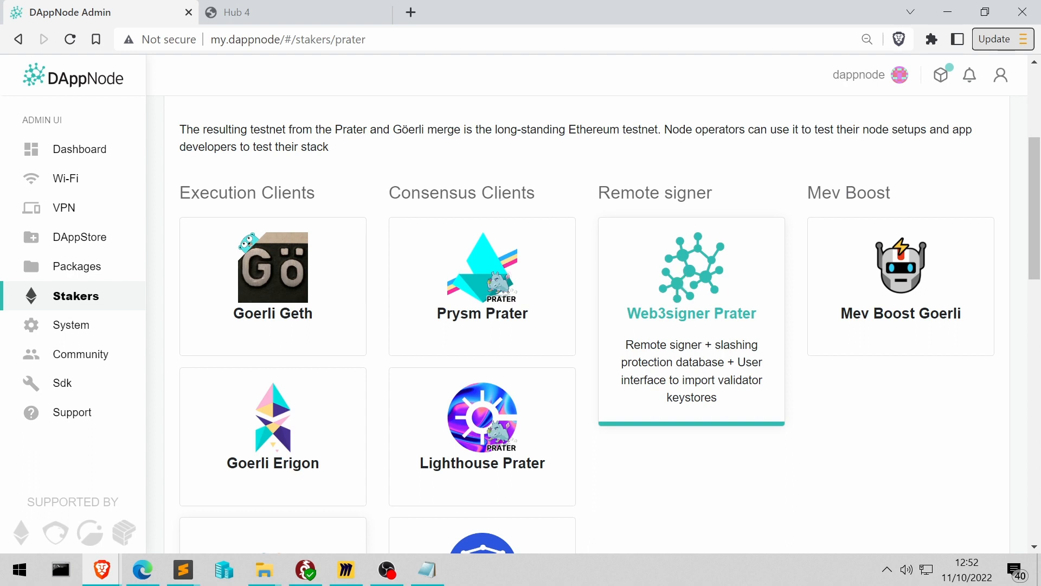
{"action": "mouse_move", "coordinate": [698, 395]}
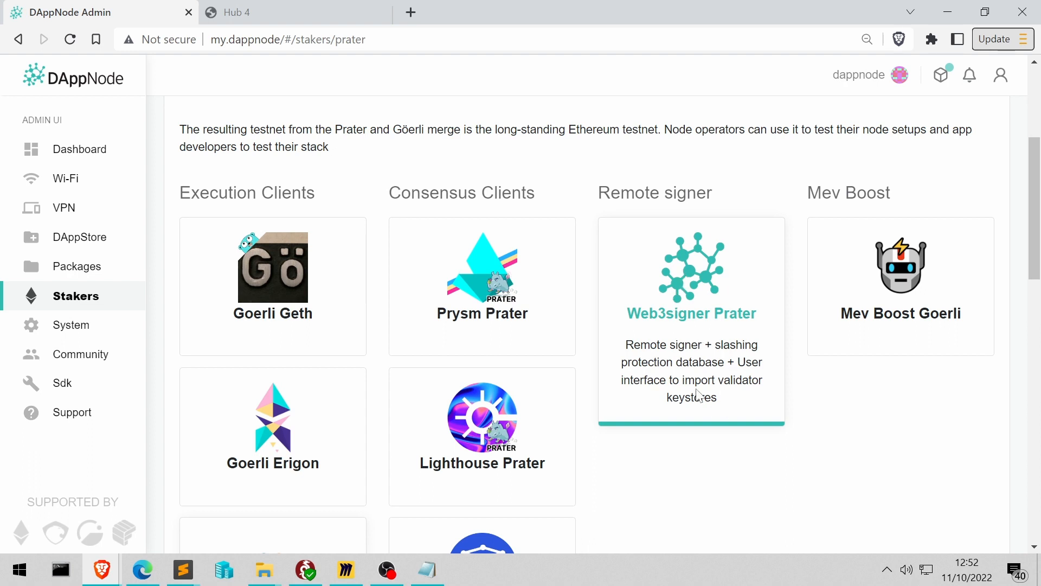
- Scroll down to the change summary showing Web3 Signer going from disabled to enabled
{"action": "scroll", "scroll_direction": "down", "scroll_amount": 3}
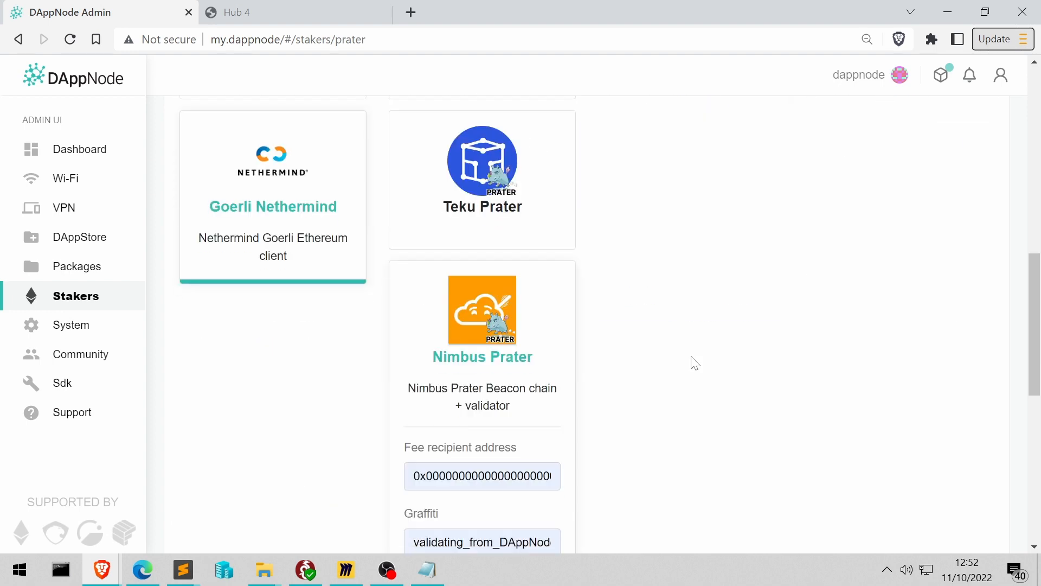
{"action": "scroll", "scroll_direction": "down", "scroll_amount": 3}
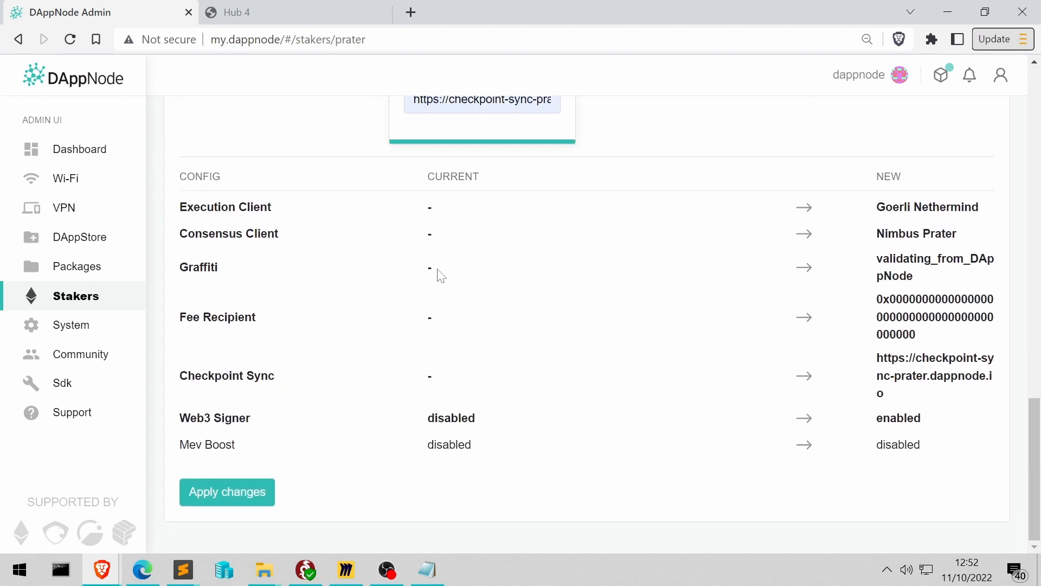
{"action": "mouse_move", "coordinate": [786, 505]}
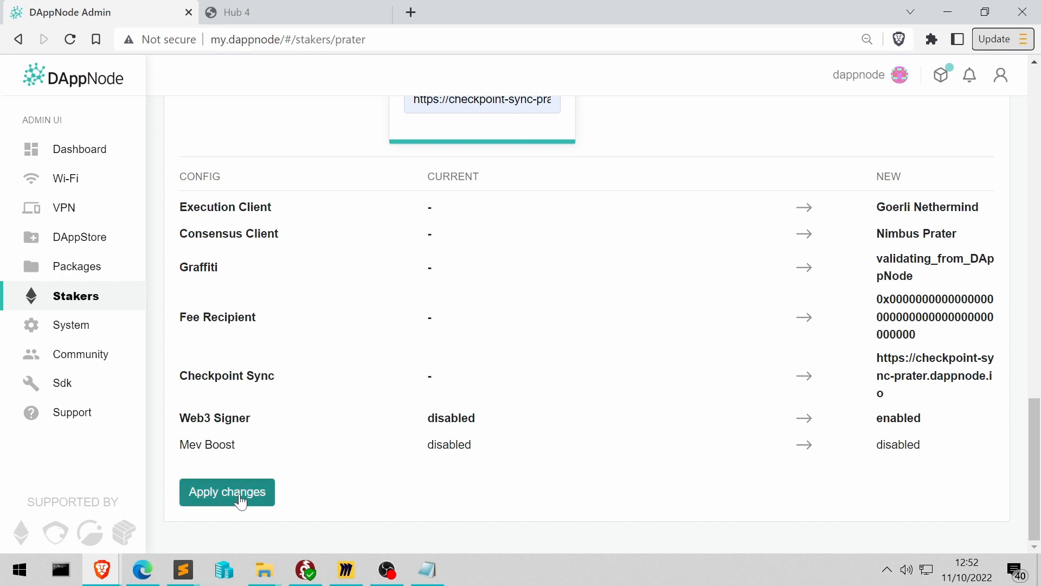
- Apply the new staker configuration and shrink the window to tile it with others
{"action": "left_click", "coordinate": [227, 492]}
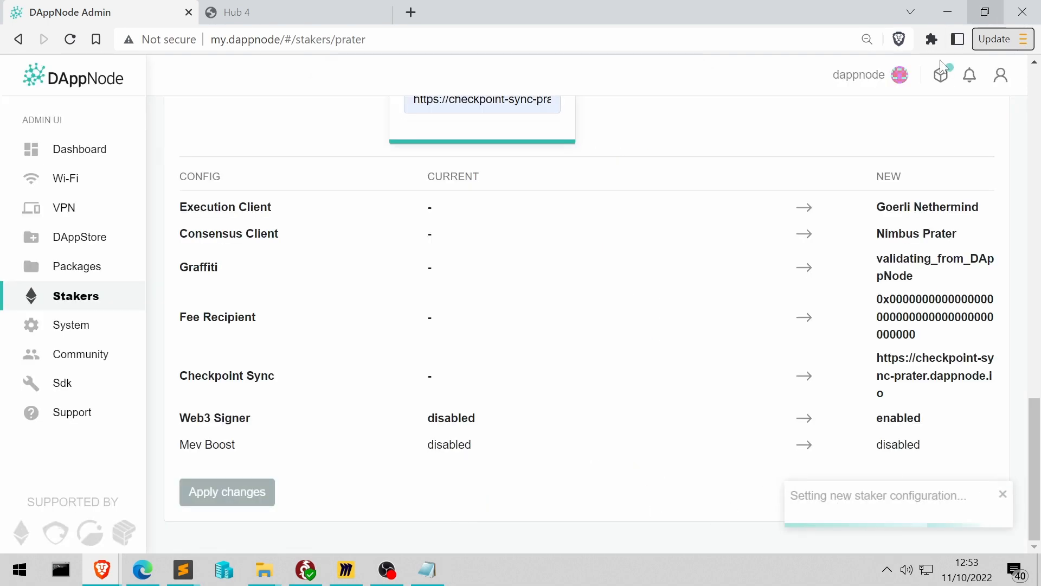
{"action": "left_click", "coordinate": [78, 149]}
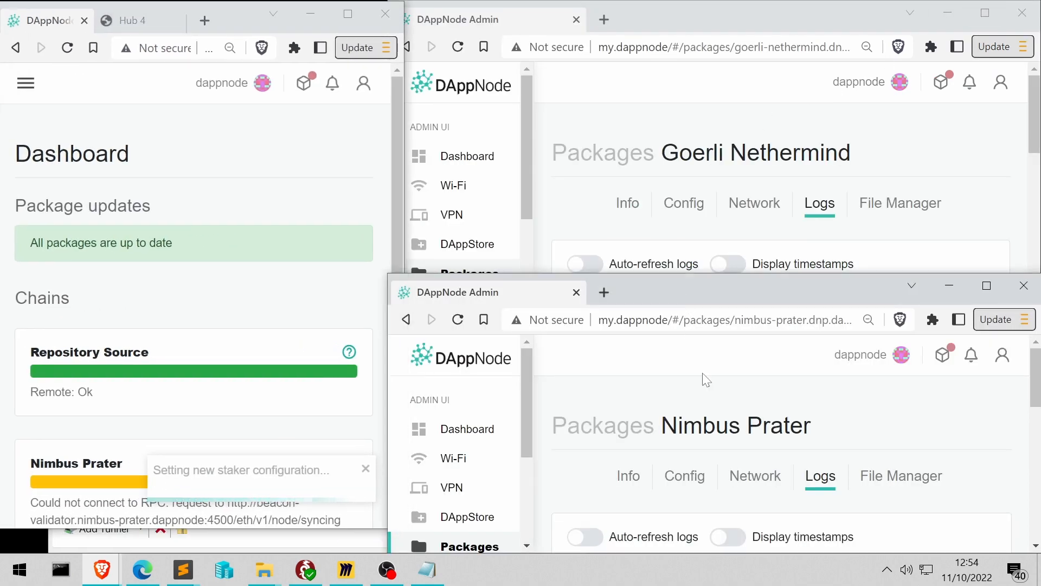
- Reload the Nimbus Prater package page and watch its logs
{"action": "left_click", "coordinate": [458, 319]}
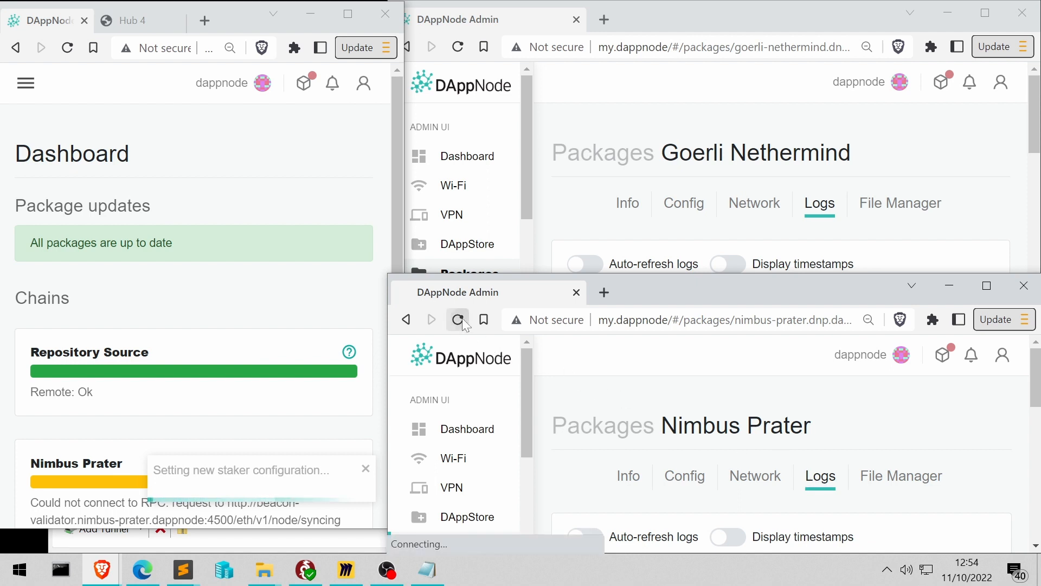
{"action": "left_click", "coordinate": [585, 536]}
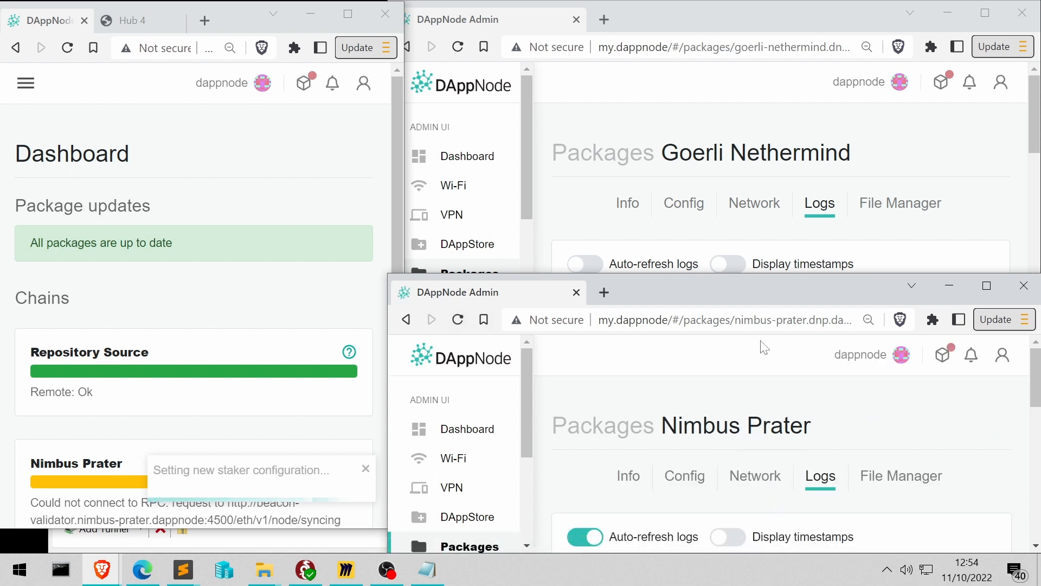
{"action": "left_click", "coordinate": [458, 48]}
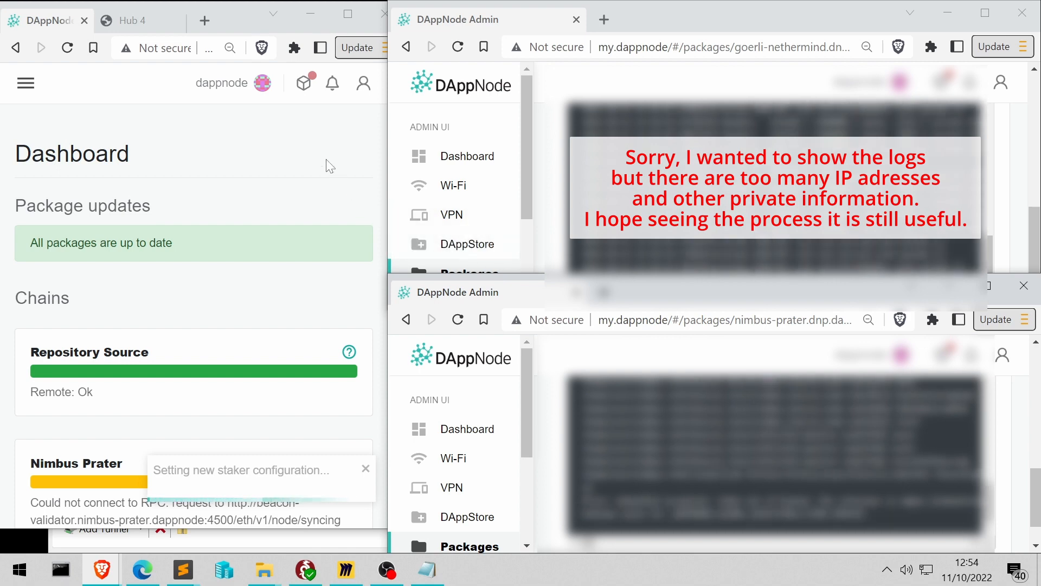
- Scroll the Dashboard down to the Chains section showing Nimbus and Nethermind sync status
{"action": "scroll", "scroll_direction": "down", "scroll_amount": 3}
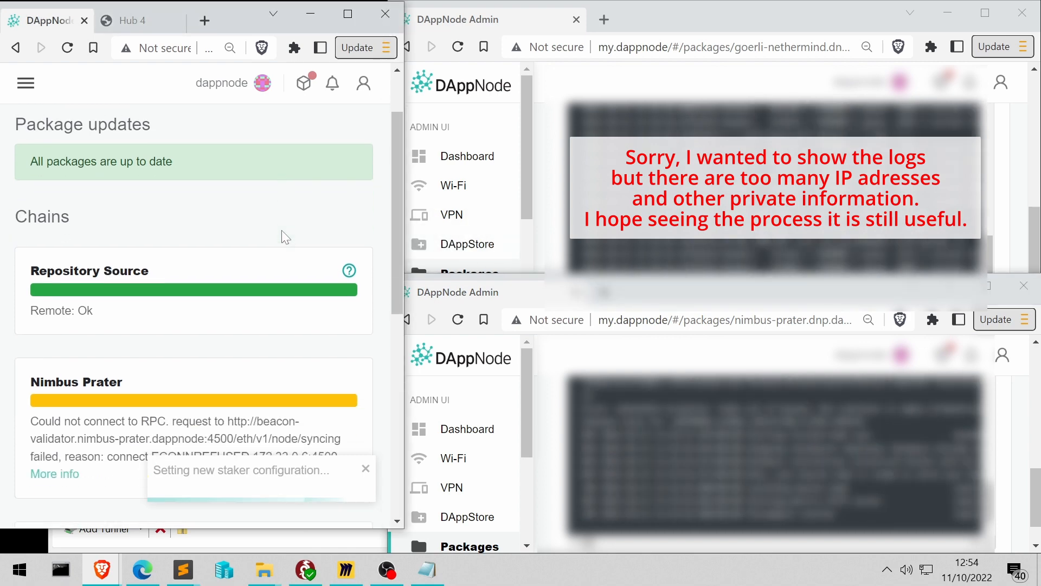
{"action": "scroll", "scroll_direction": "down", "scroll_amount": 3}
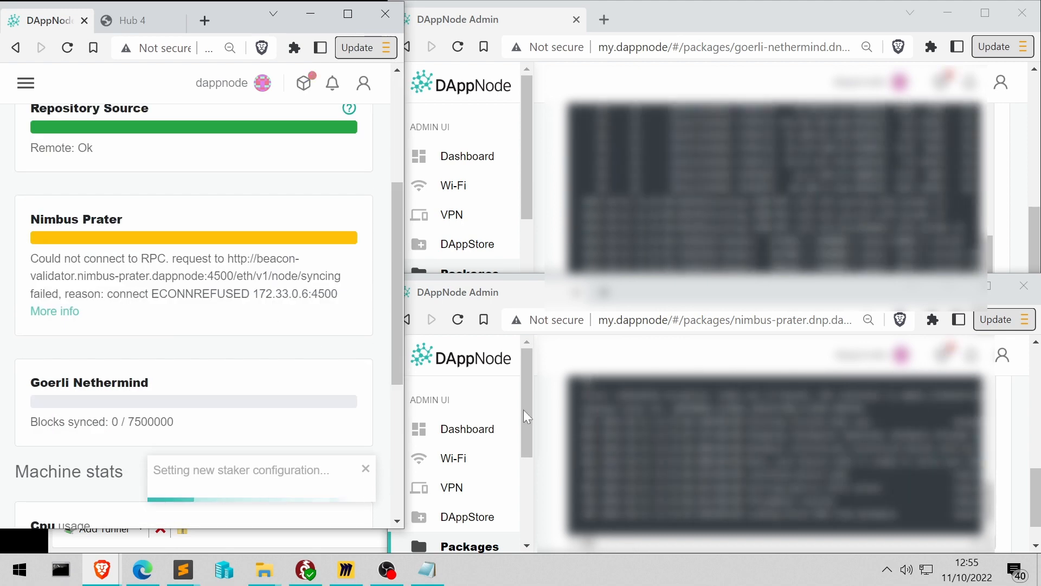
{"action": "scroll", "scroll_direction": "down", "scroll_amount": 3}
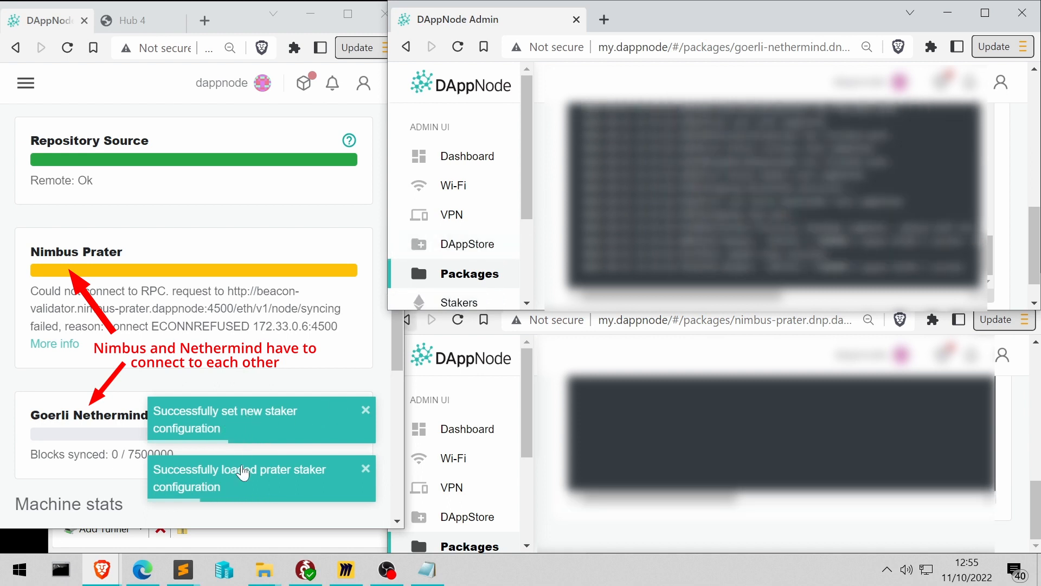
- Dismiss the staker notifications and check Nimbus Prater's total block count under Chains
{"action": "left_click", "coordinate": [365, 469]}
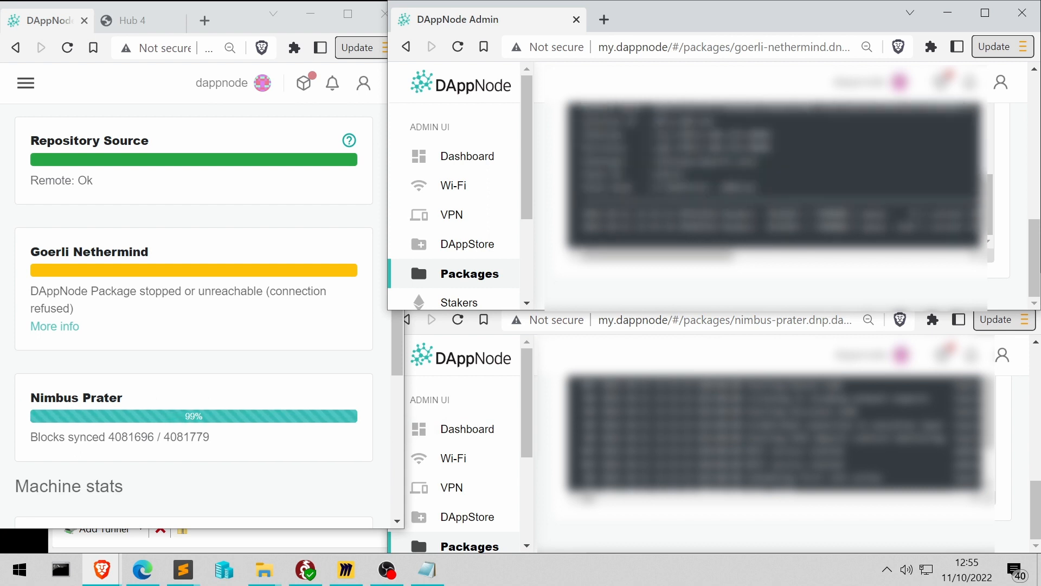
{"action": "double_click", "coordinate": [121, 437]}
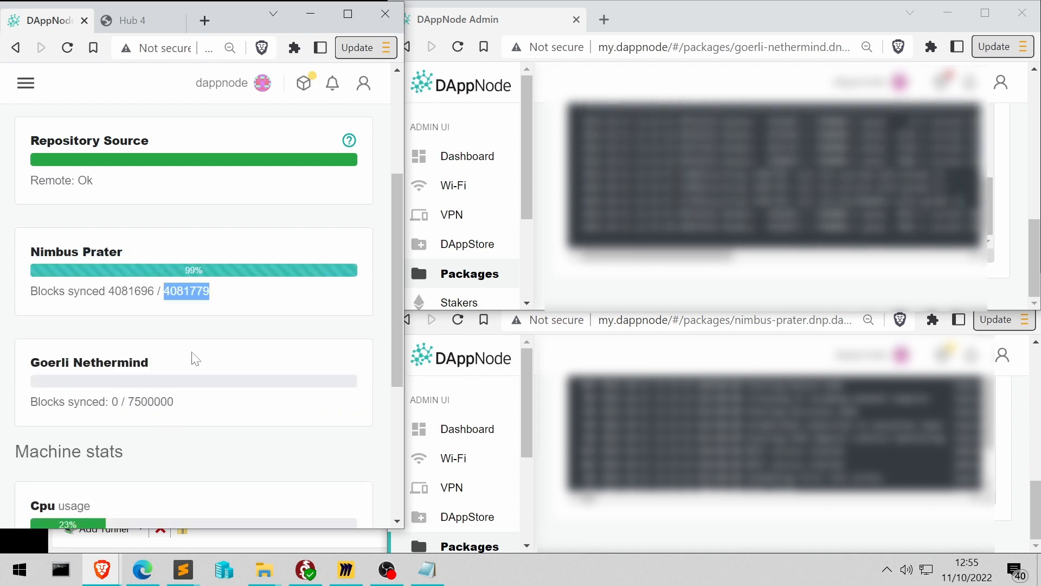
{"action": "scroll", "scroll_direction": "up", "scroll_amount": 3}
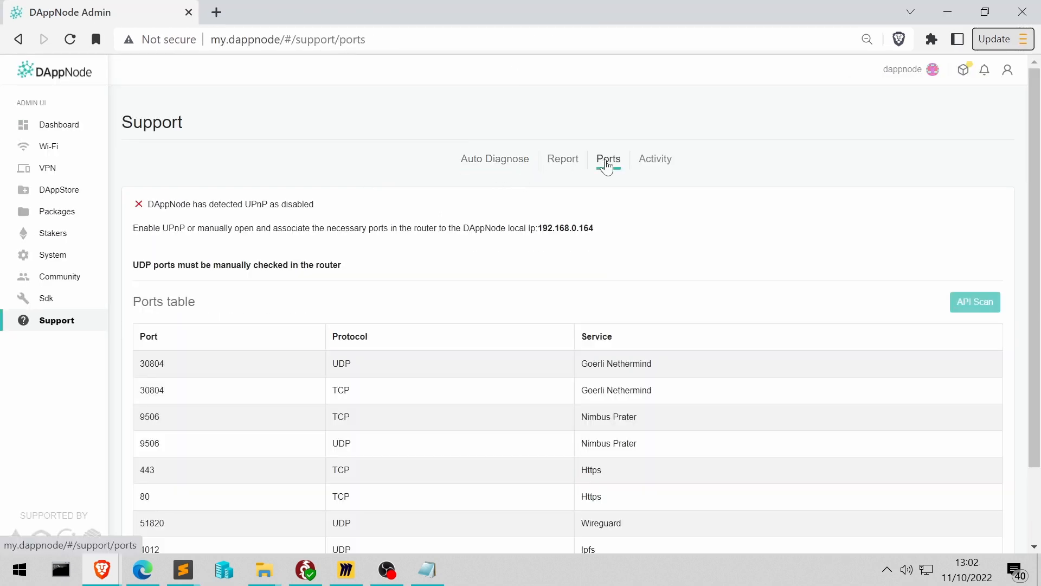
- Review the Support ports table and select Goerli Nethermind's 30804 port number
{"action": "scroll", "scroll_direction": "down", "scroll_amount": 3}
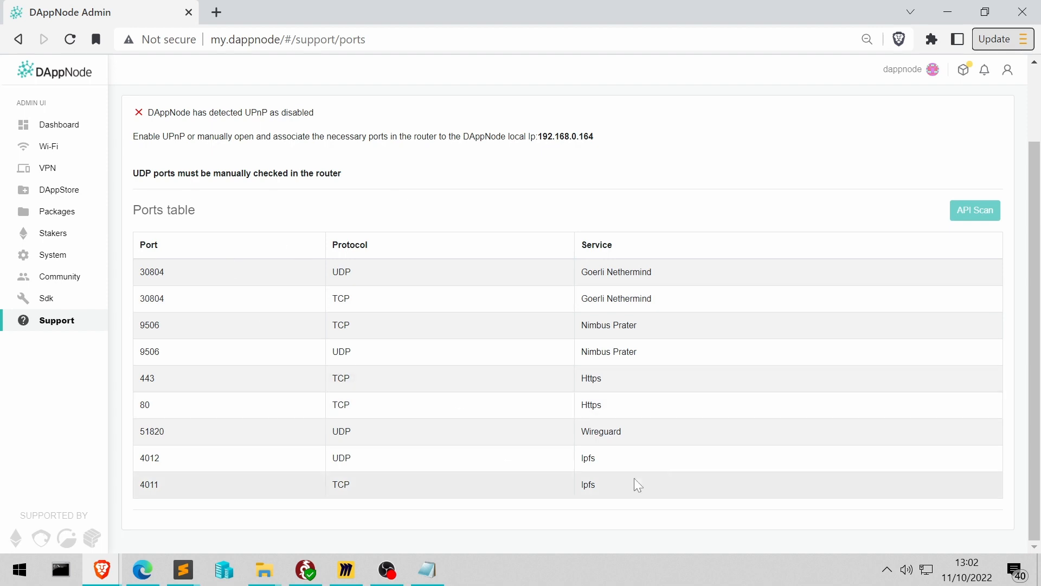
{"action": "mouse_move", "coordinate": [376, 419]}
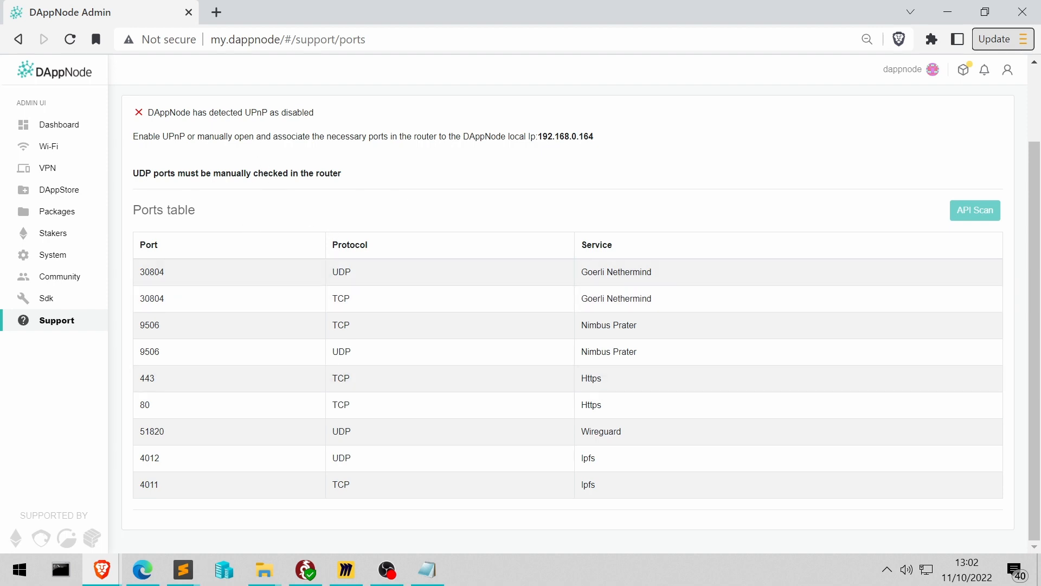
{"action": "mouse_move", "coordinate": [269, 430]}
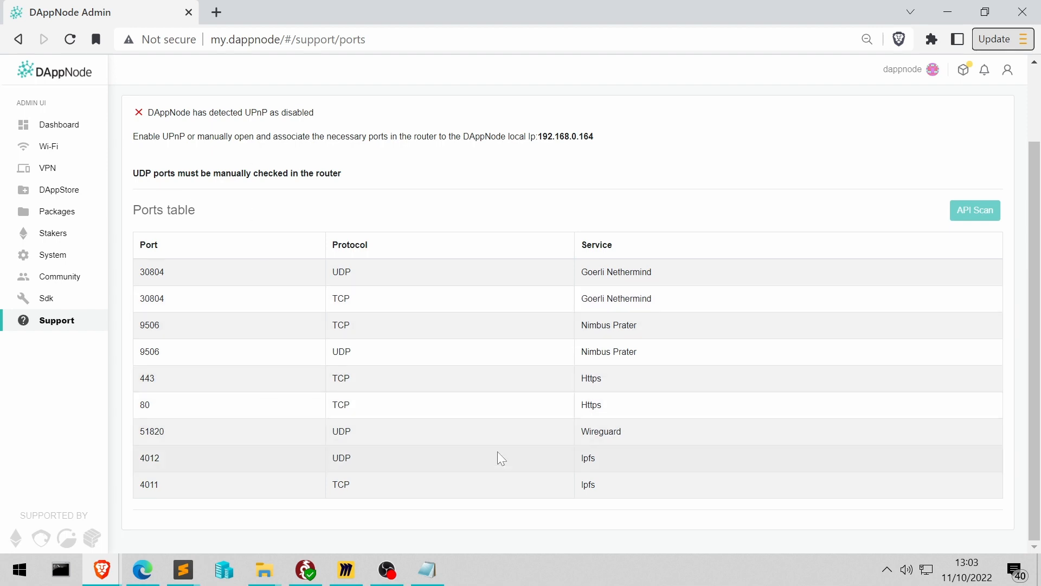
{"action": "mouse_move", "coordinate": [148, 282]}
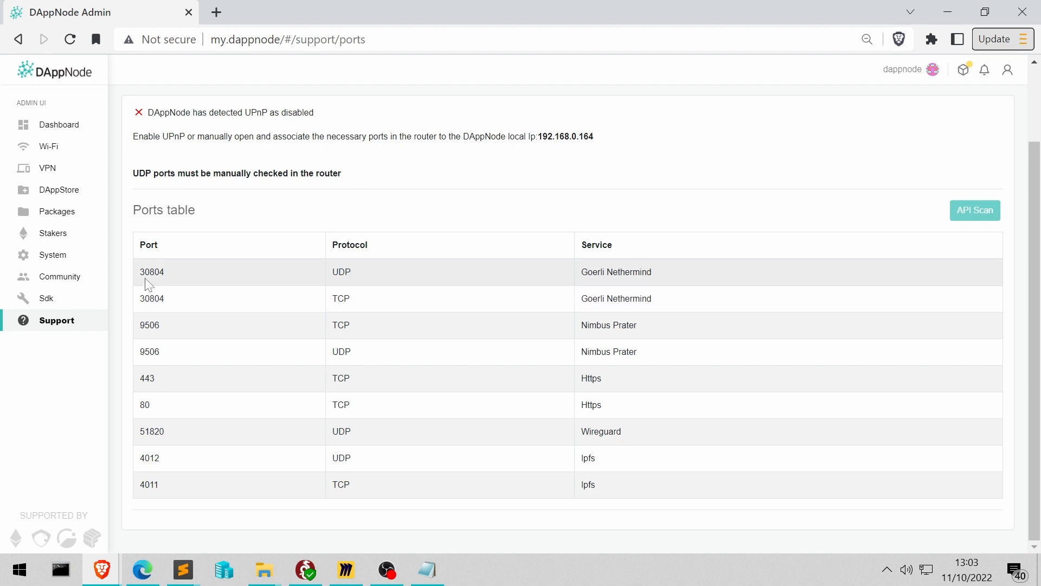
{"action": "double_click", "coordinate": [152, 272]}
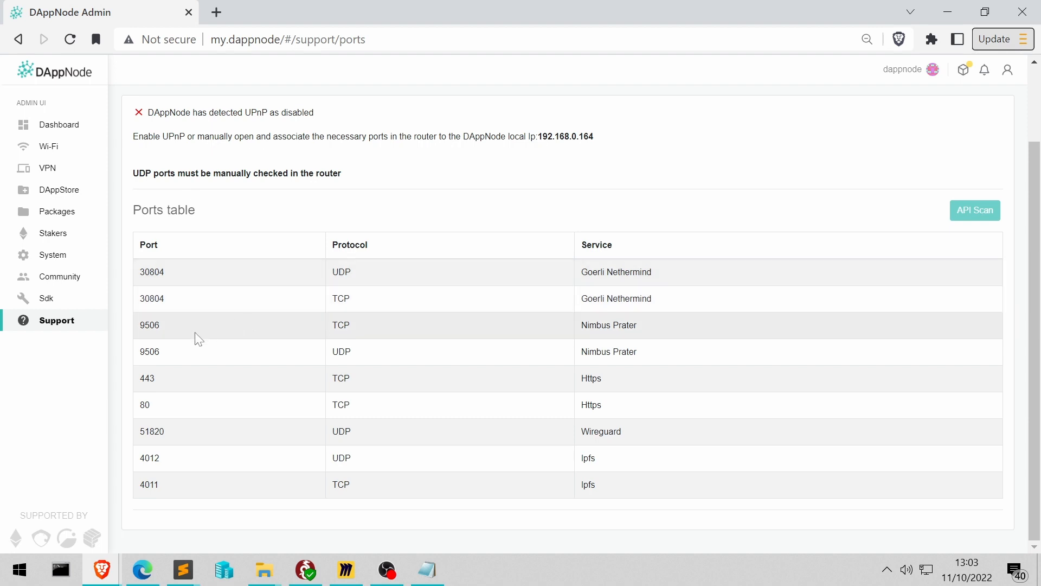
{"action": "mouse_move", "coordinate": [184, 340]}
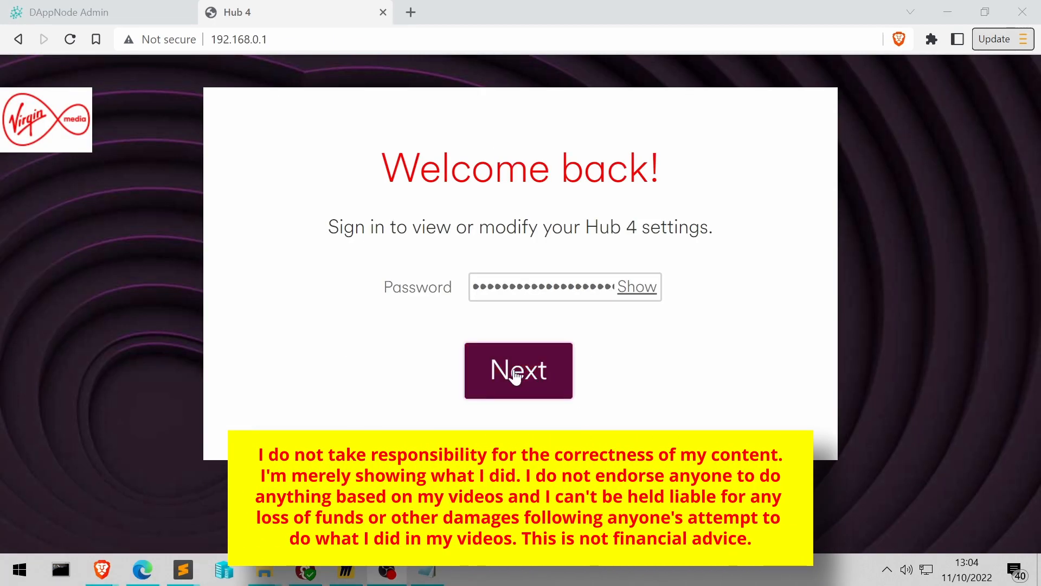
- Sign in to the Hub 4 and go to its port forwarding settings, checking DAppNode's ports list
{"action": "left_click", "coordinate": [519, 370]}
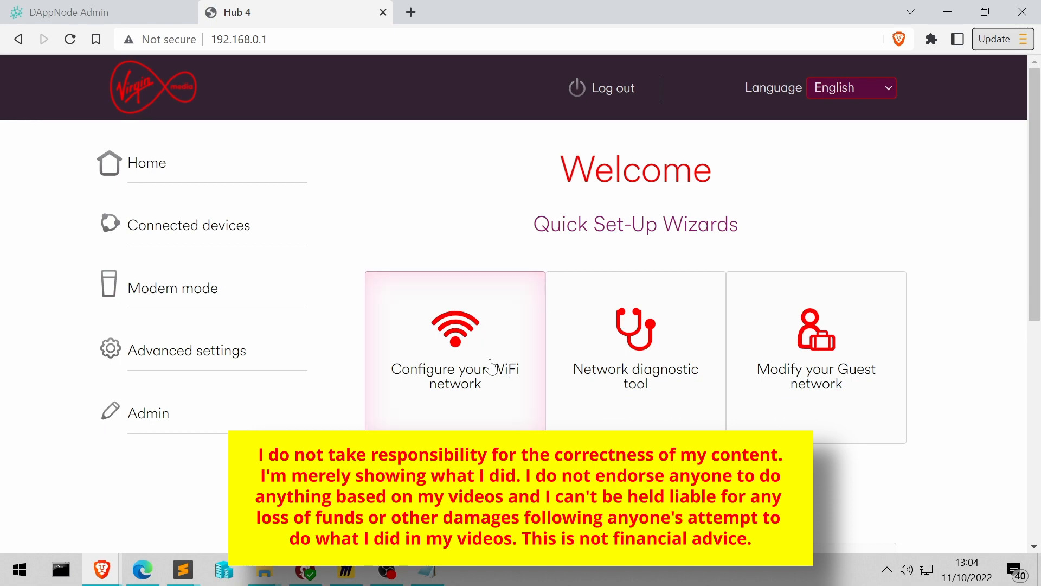
{"action": "left_click", "coordinate": [455, 351]}
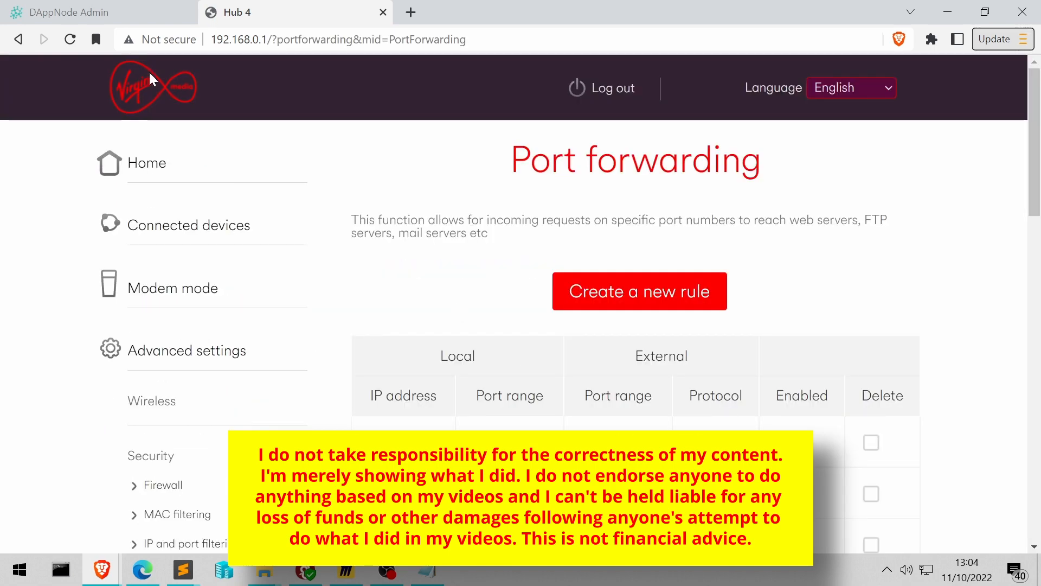
{"action": "left_click", "coordinate": [80, 12]}
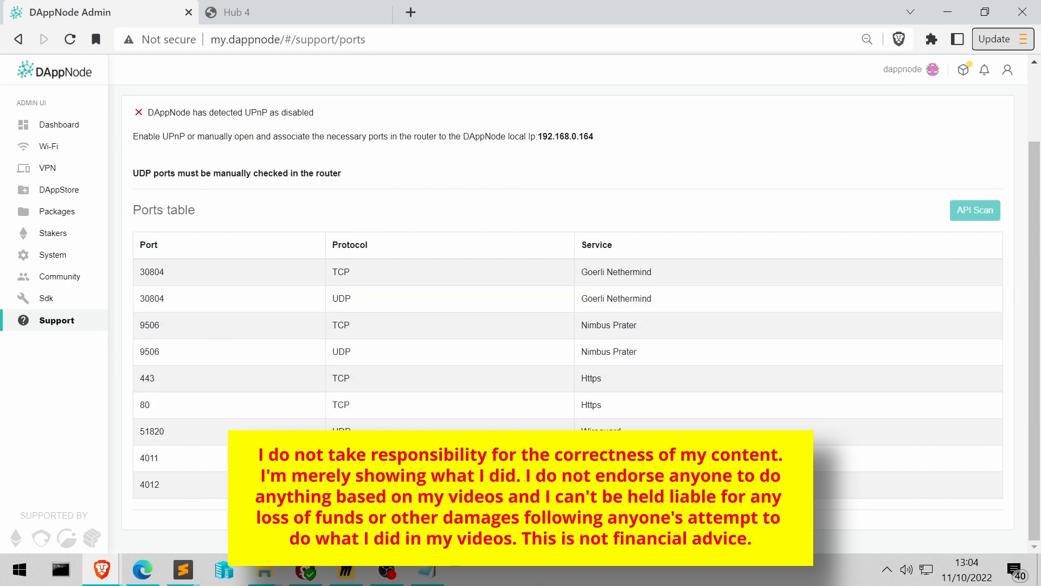
{"action": "left_click", "coordinate": [236, 12]}
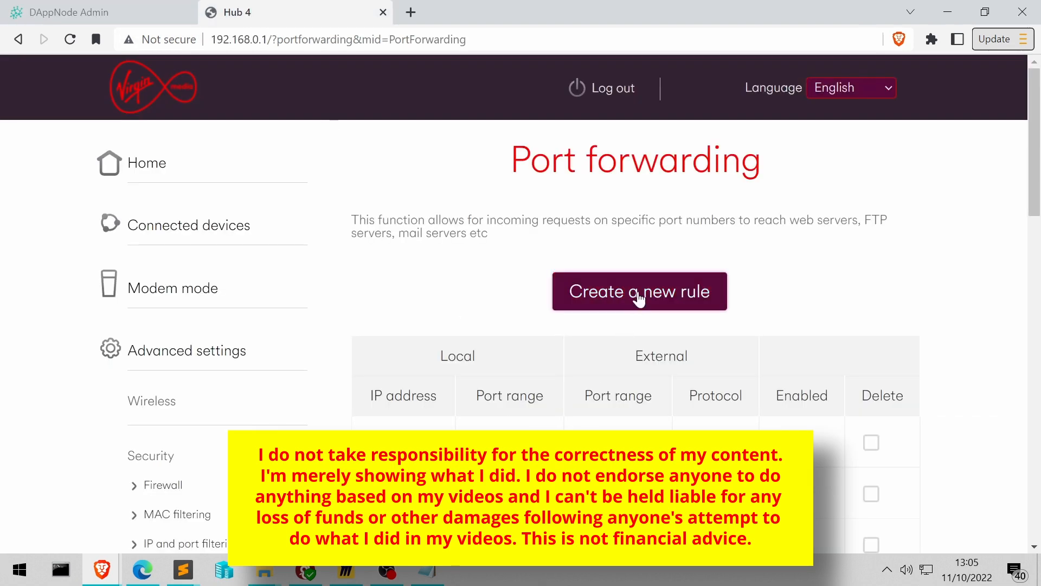
- Start a new forwarding rule with local IP 192.168.0.164, verifying DAppNode's internal IP
{"action": "left_click", "coordinate": [638, 290]}
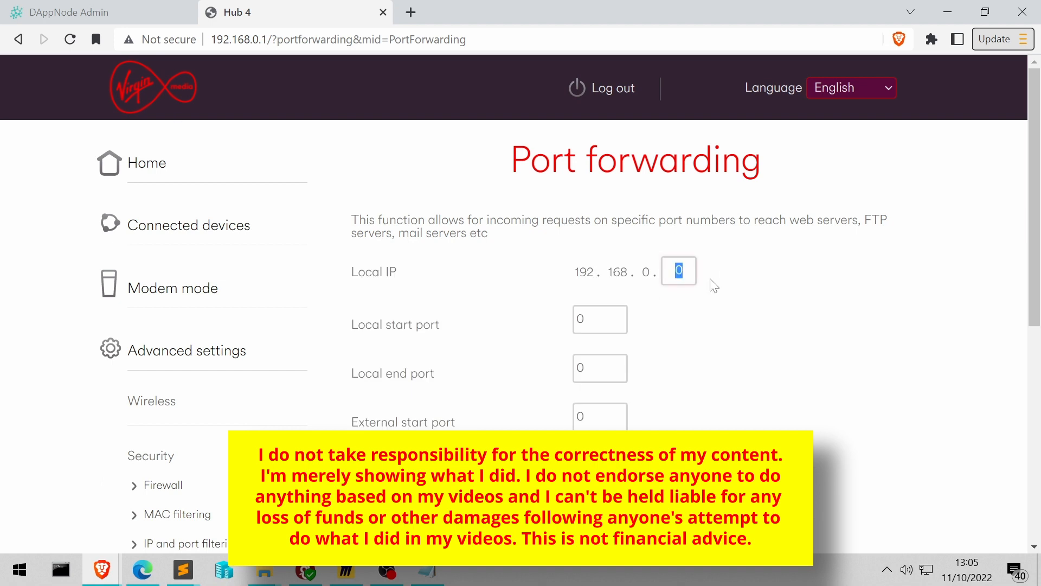
{"action": "type", "text": "164"}
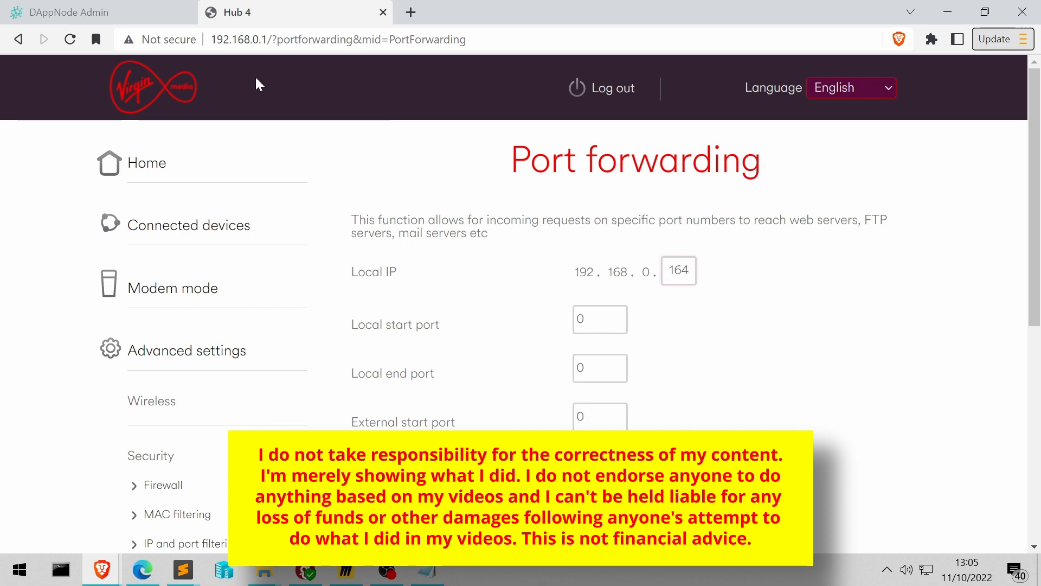
{"action": "left_click", "coordinate": [92, 12]}
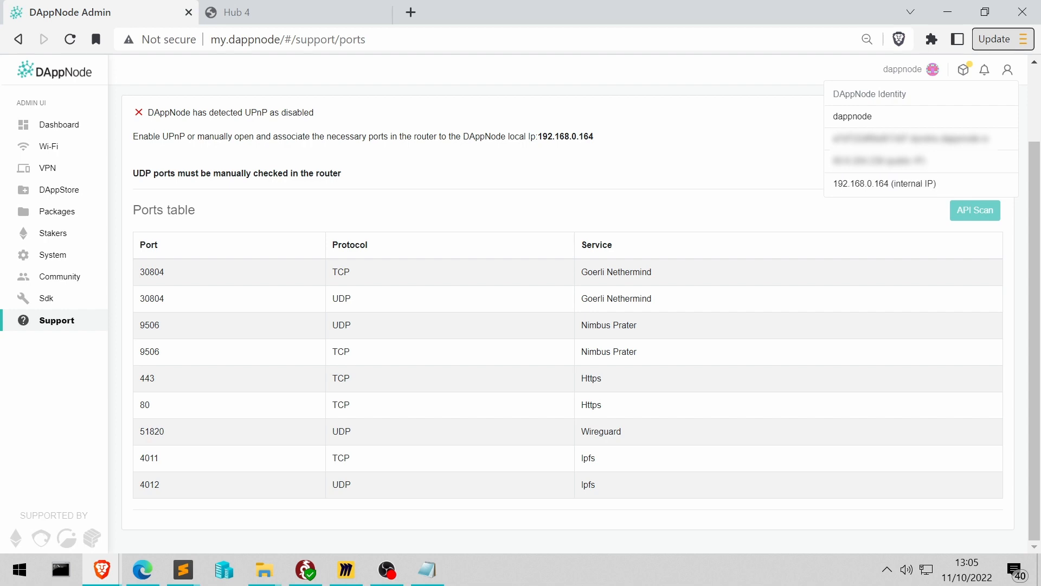
{"action": "left_click", "coordinate": [902, 69]}
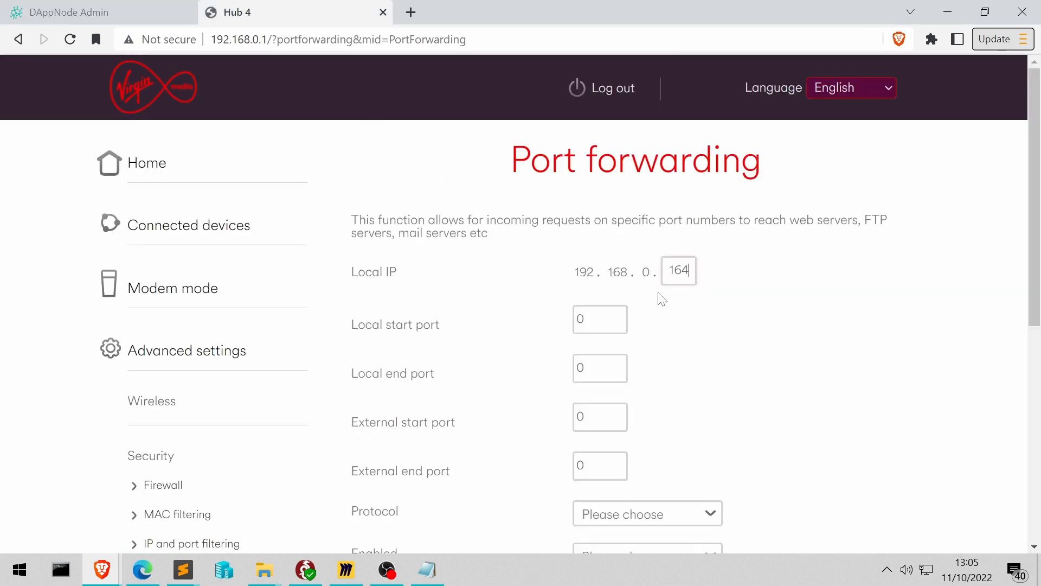
- Set the rule's local start port to 9506 and protocol to both TCP and UDP
{"action": "left_click", "coordinate": [600, 319]}
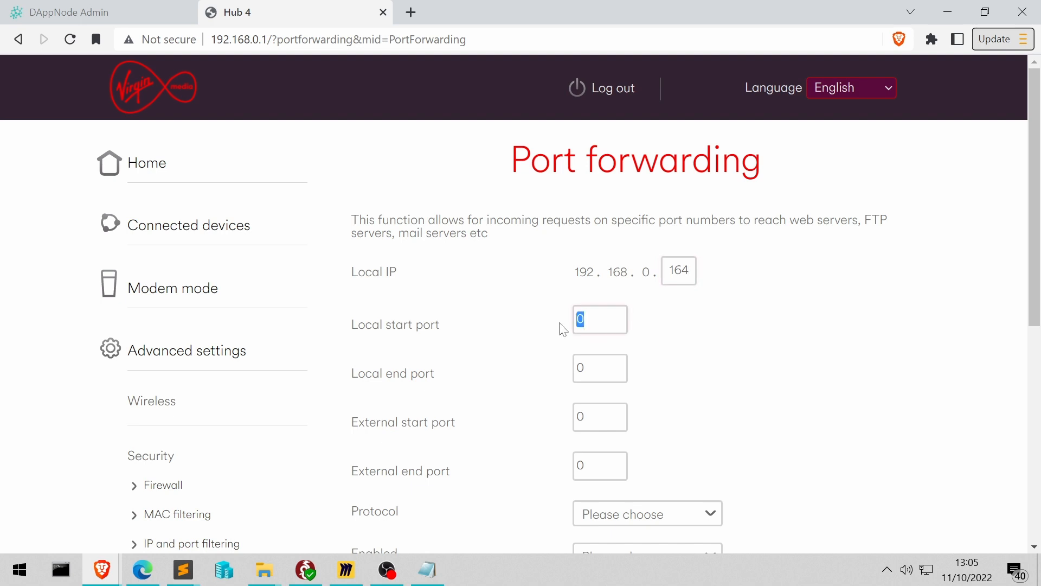
{"action": "type", "text": "9506"}
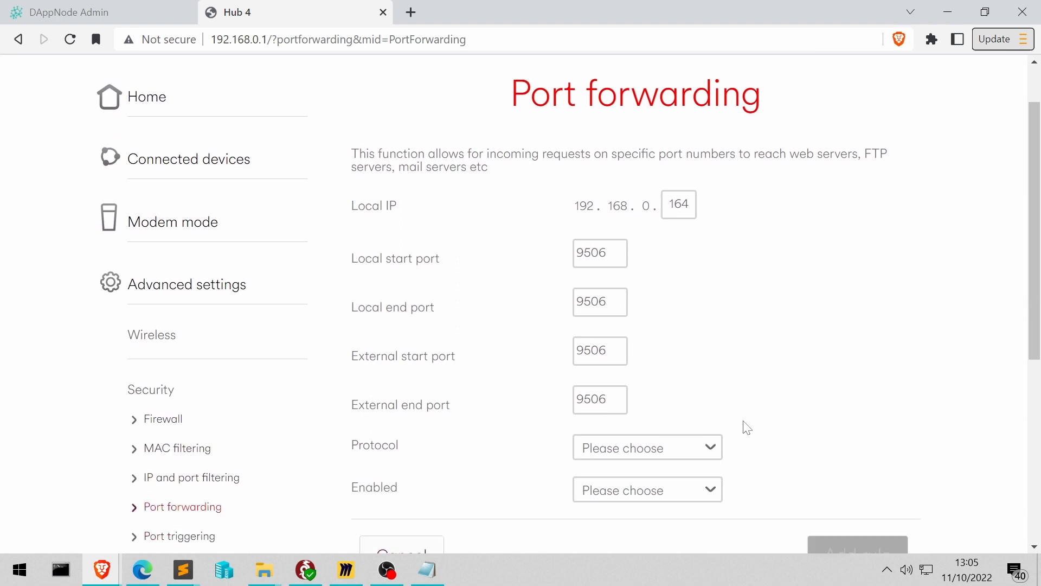
{"action": "left_click", "coordinate": [646, 446]}
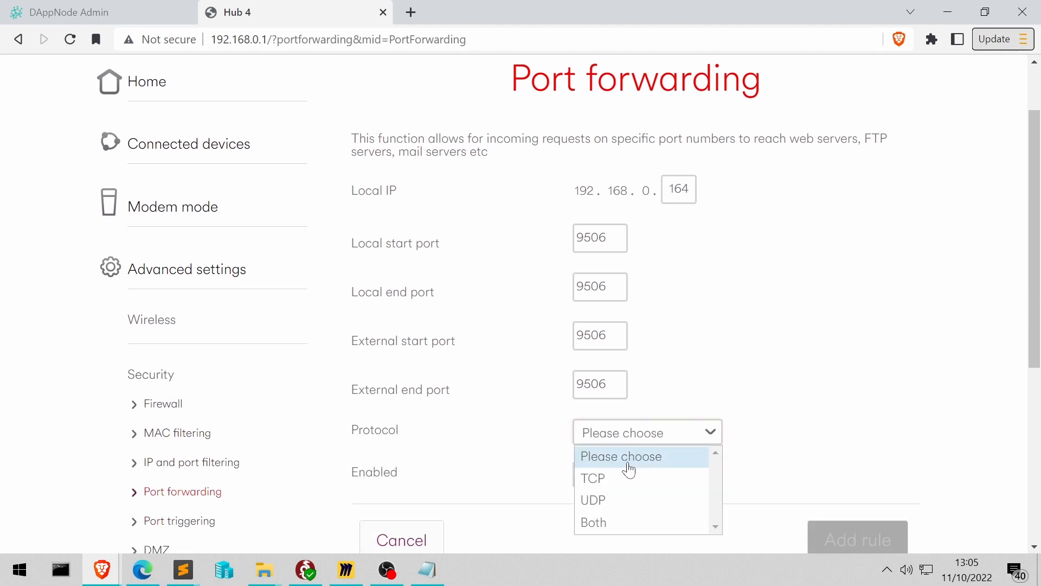
{"action": "mouse_move", "coordinate": [600, 477]}
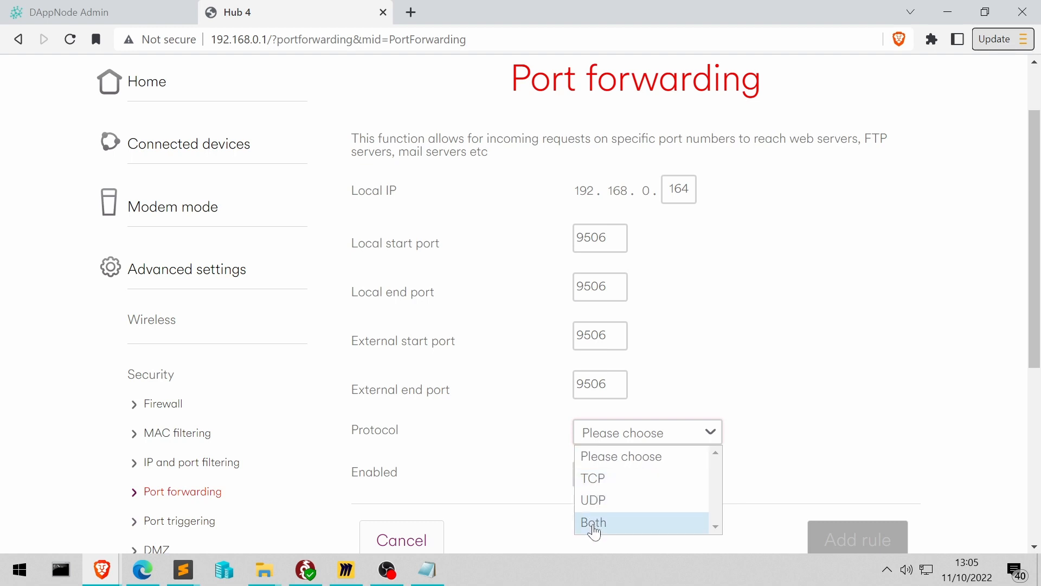
{"action": "left_click", "coordinate": [592, 523]}
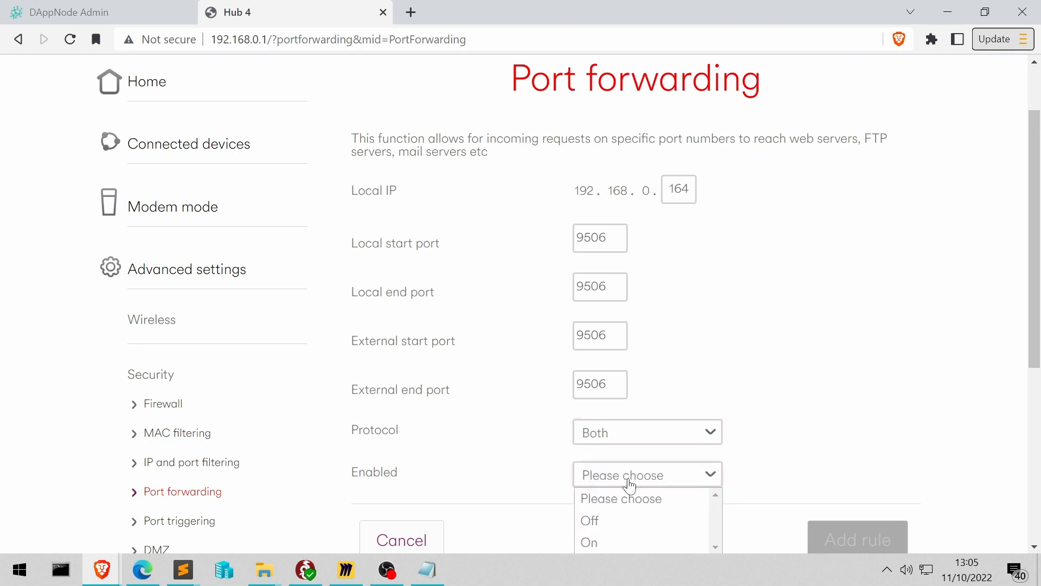
{"action": "scroll", "scroll_direction": "down", "scroll_amount": 3}
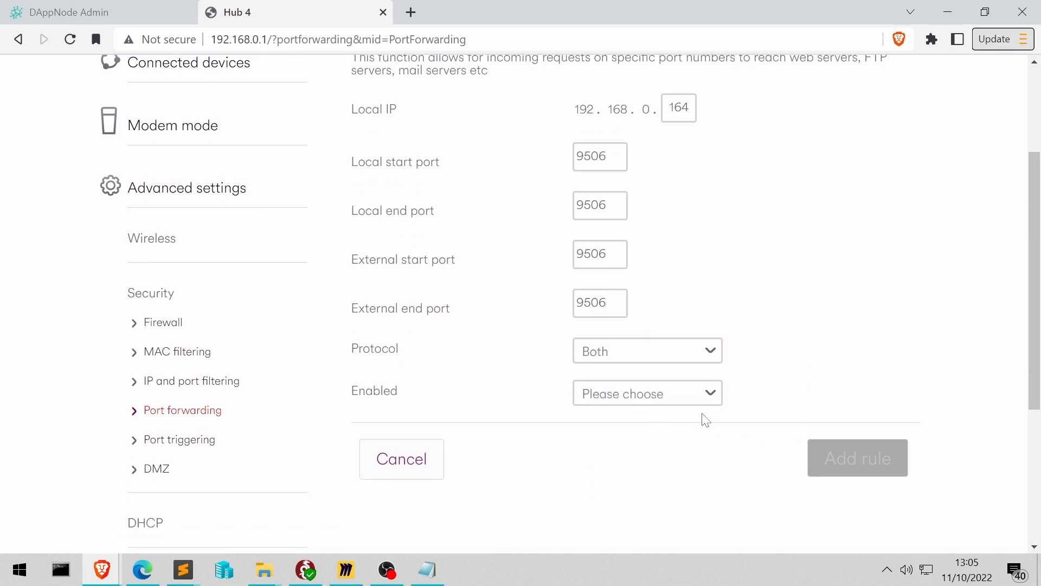
- Enable the rule and add it, confirming the 9506-9506 BOTH row in the table
{"action": "left_click", "coordinate": [645, 393]}
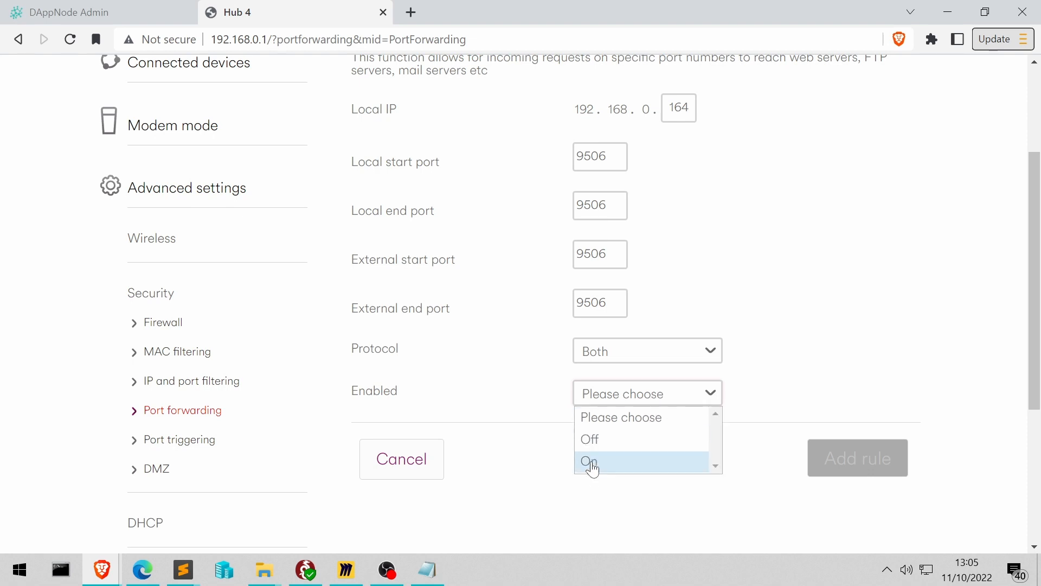
{"action": "left_click", "coordinate": [589, 461]}
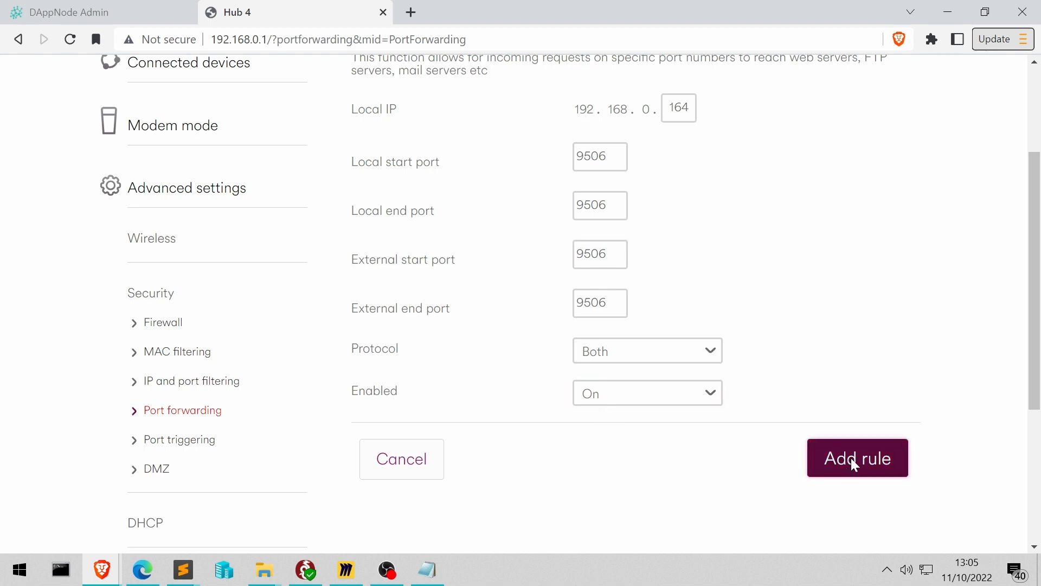
{"action": "left_click", "coordinate": [857, 458]}
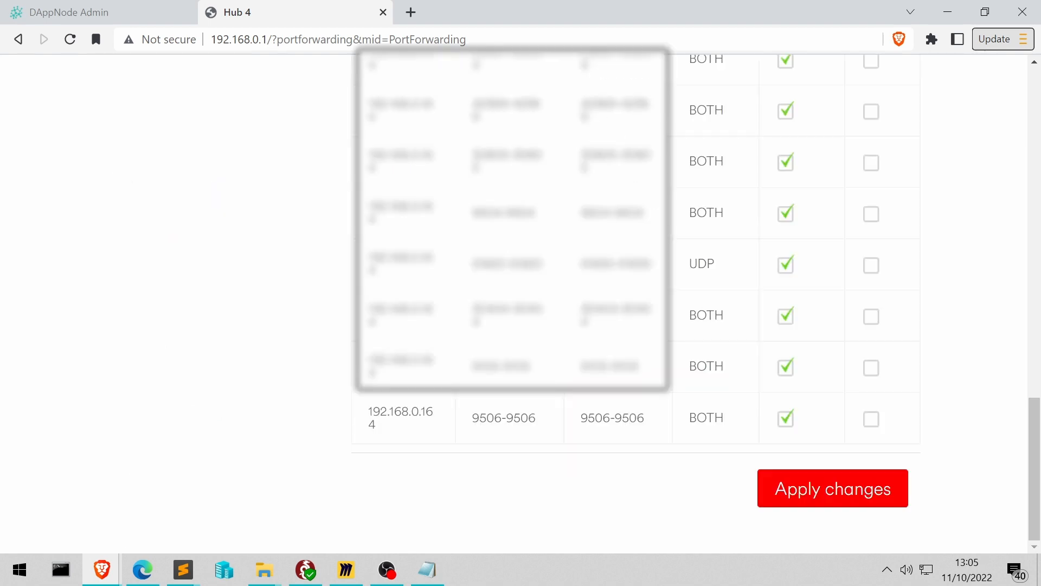
{"action": "double_click", "coordinate": [502, 418]}
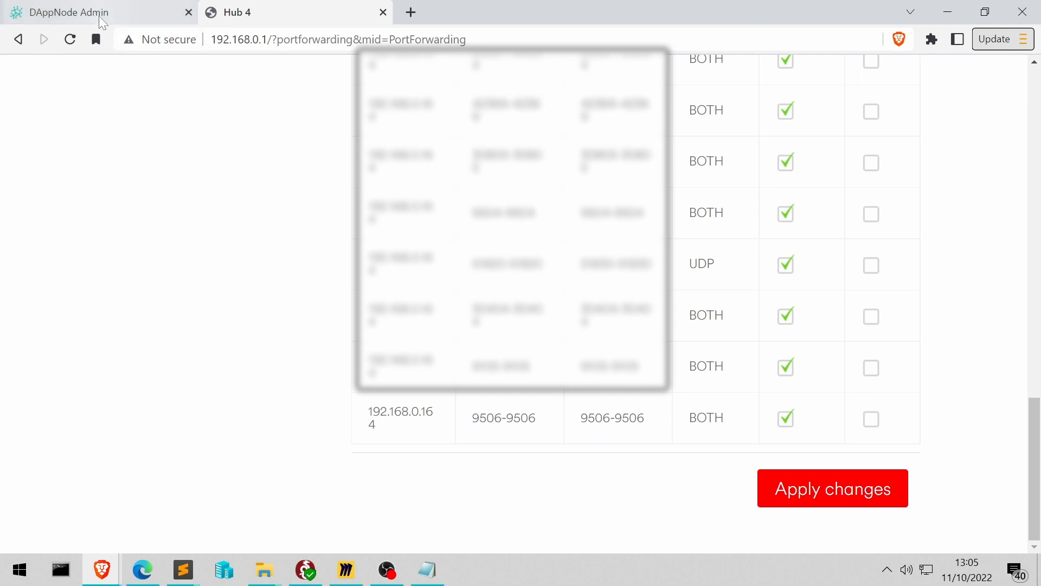
- Rerun the API port scan in DAppNode Admin and check both clients' sync status on the dashboard
{"action": "left_click", "coordinate": [63, 12]}
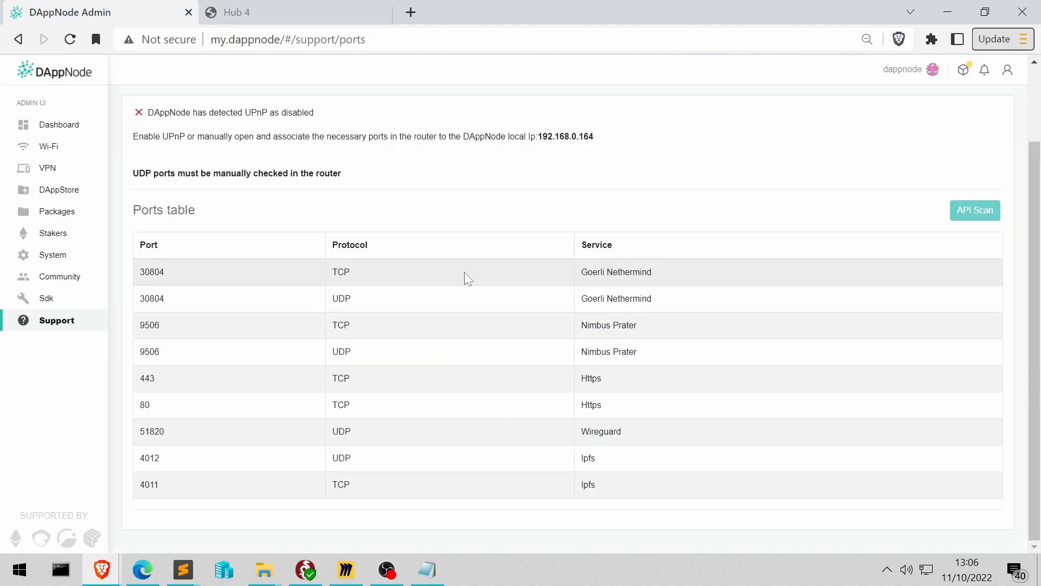
{"action": "mouse_move", "coordinate": [241, 352]}
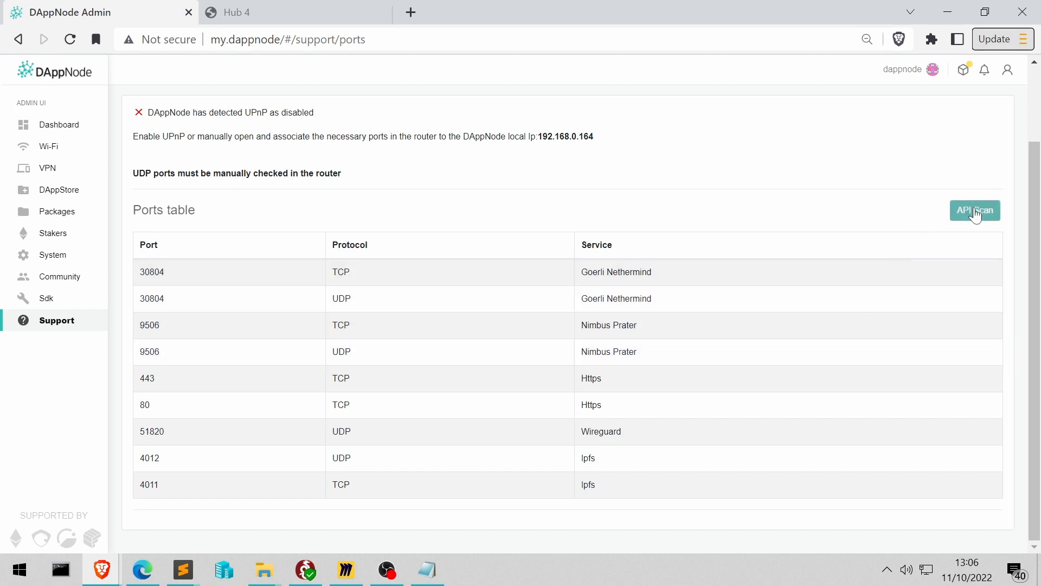
{"action": "left_click", "coordinate": [974, 211]}
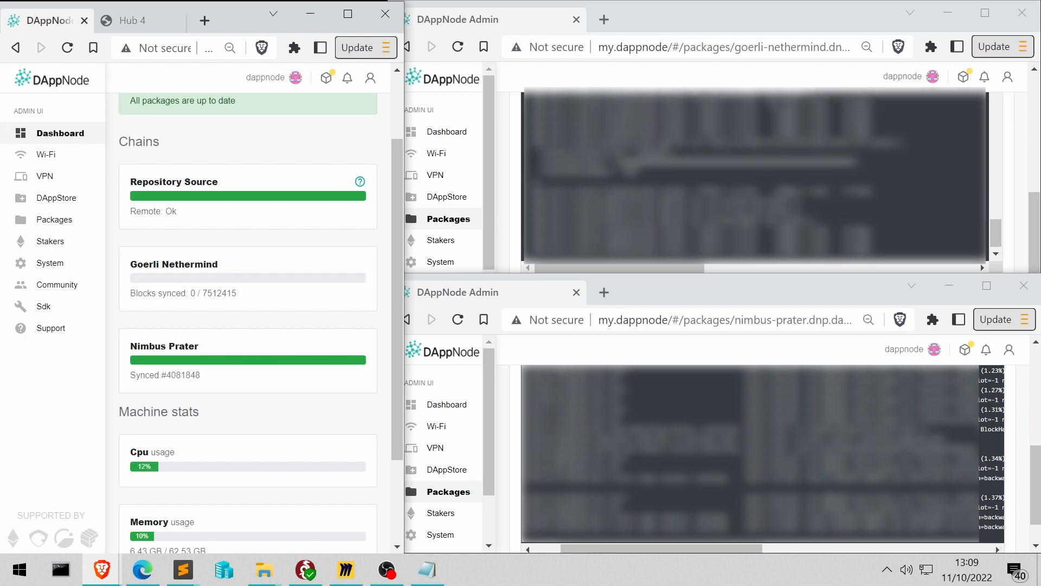
{"action": "double_click", "coordinate": [174, 264]}
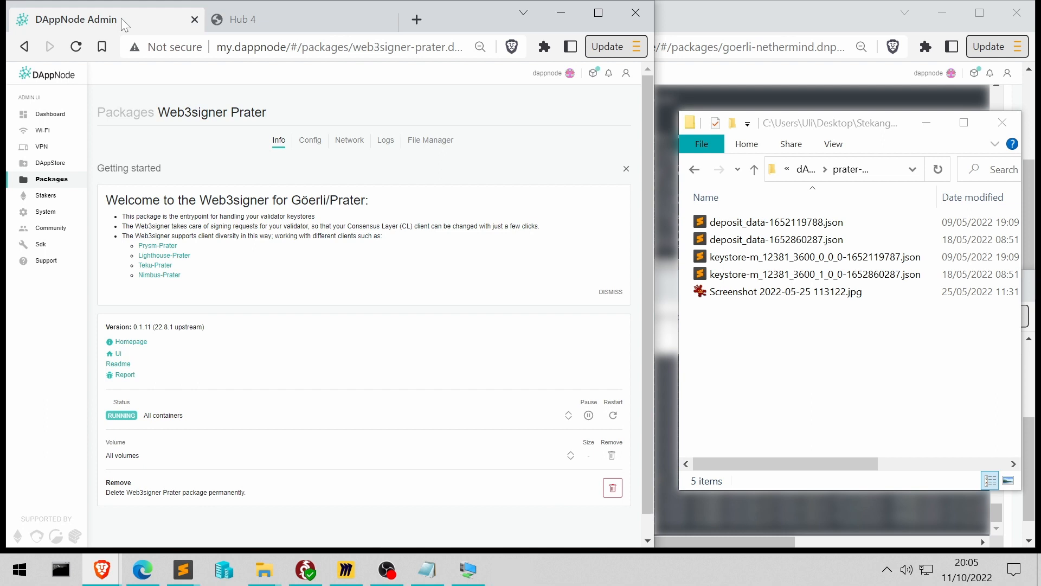
{"action": "mouse_move", "coordinate": [202, 295]}
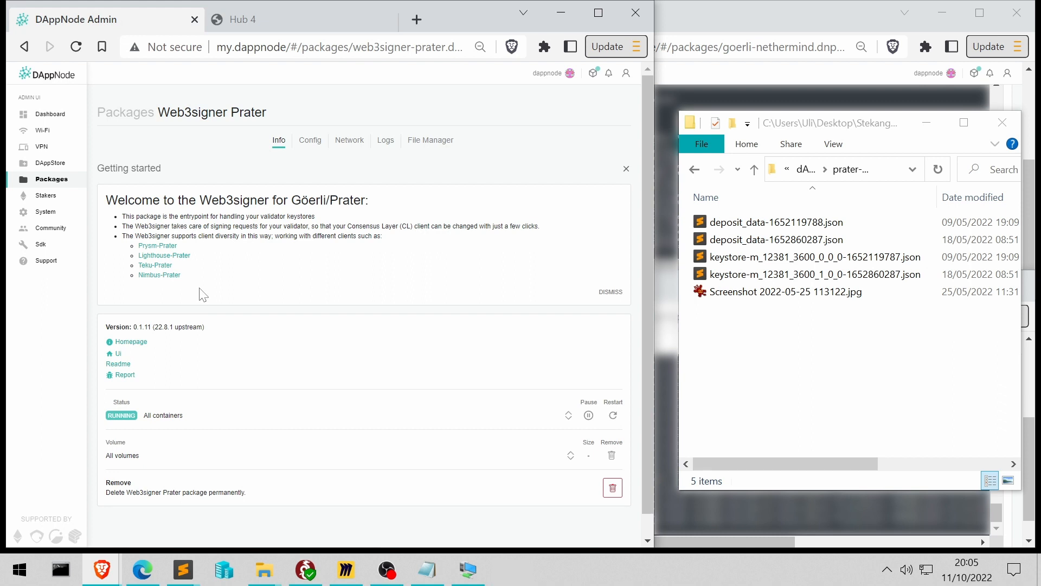
- Launch the Web3signer Prater key manager from the package's Ui link
{"action": "left_click", "coordinate": [117, 353]}
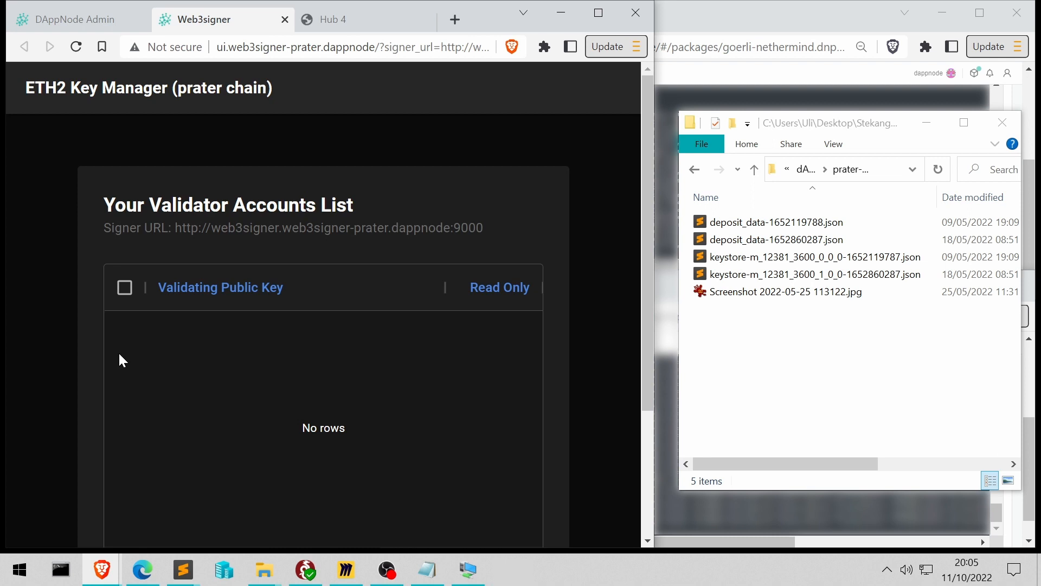
{"action": "mouse_move", "coordinate": [304, 359]}
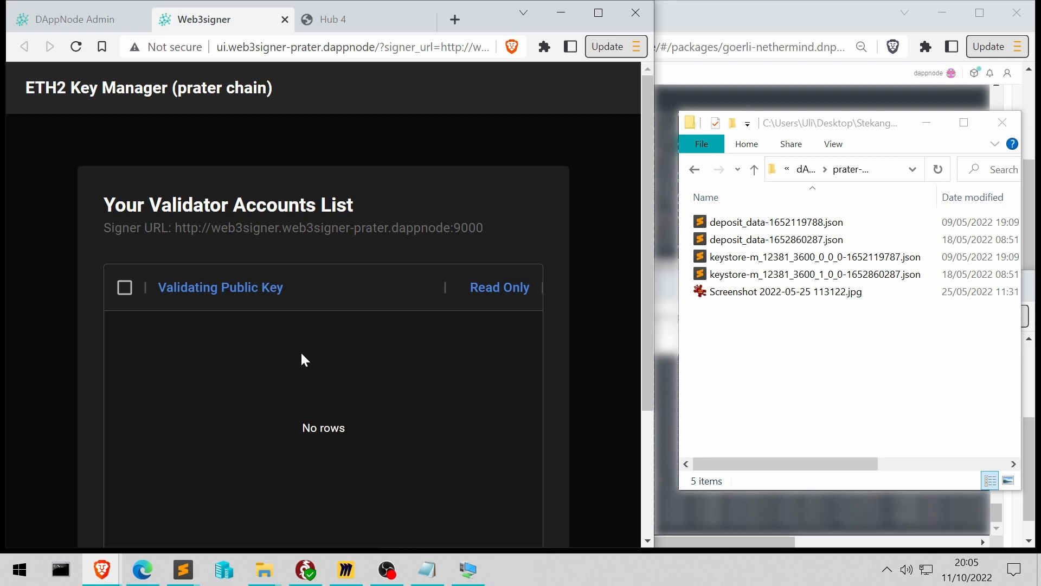
- Start a keystore import with slashing protection data import turned off
{"action": "scroll", "scroll_direction": "down", "scroll_amount": 3}
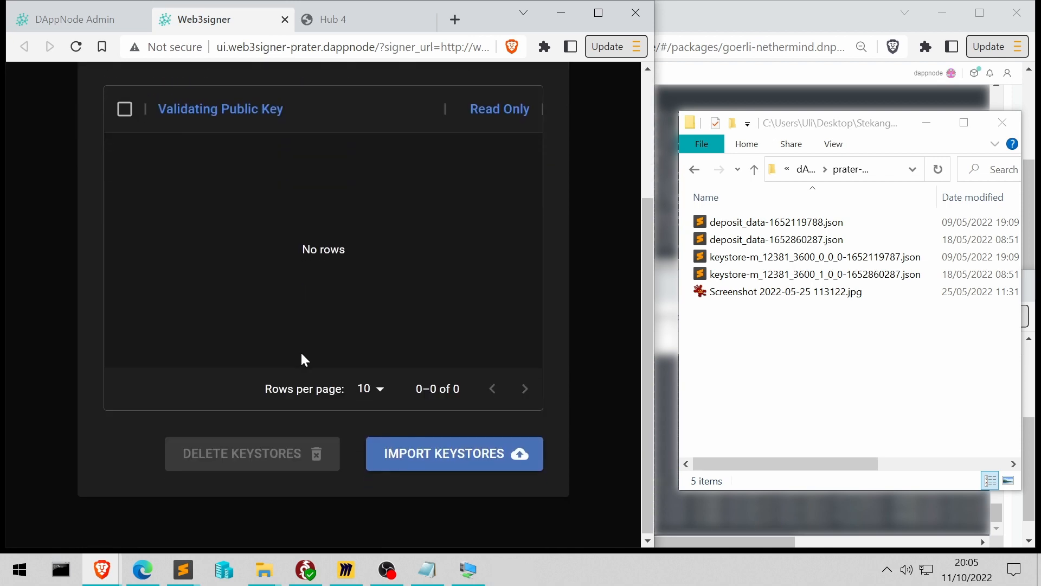
{"action": "left_click", "coordinate": [455, 454]}
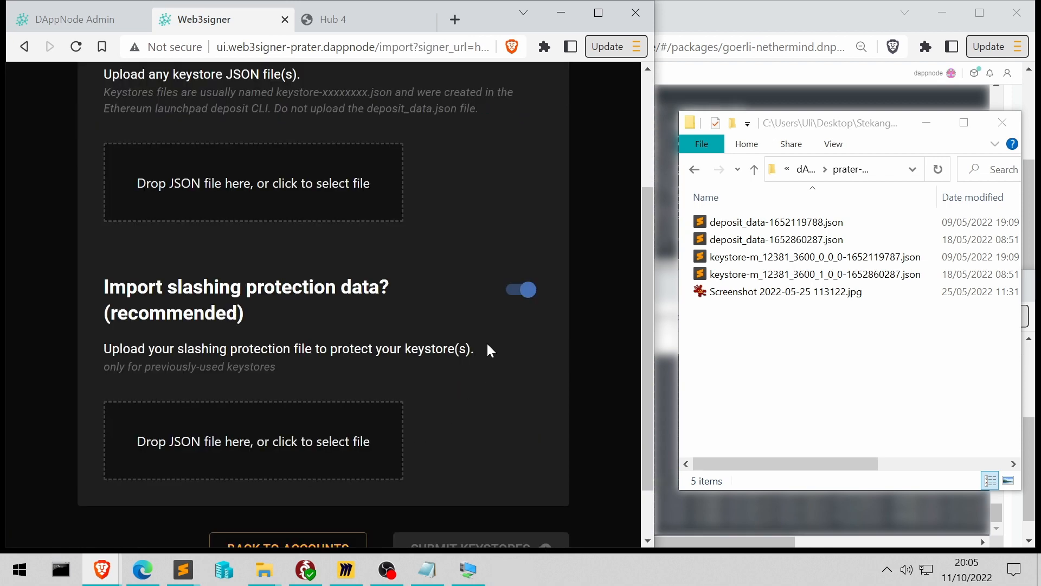
{"action": "left_click", "coordinate": [521, 290]}
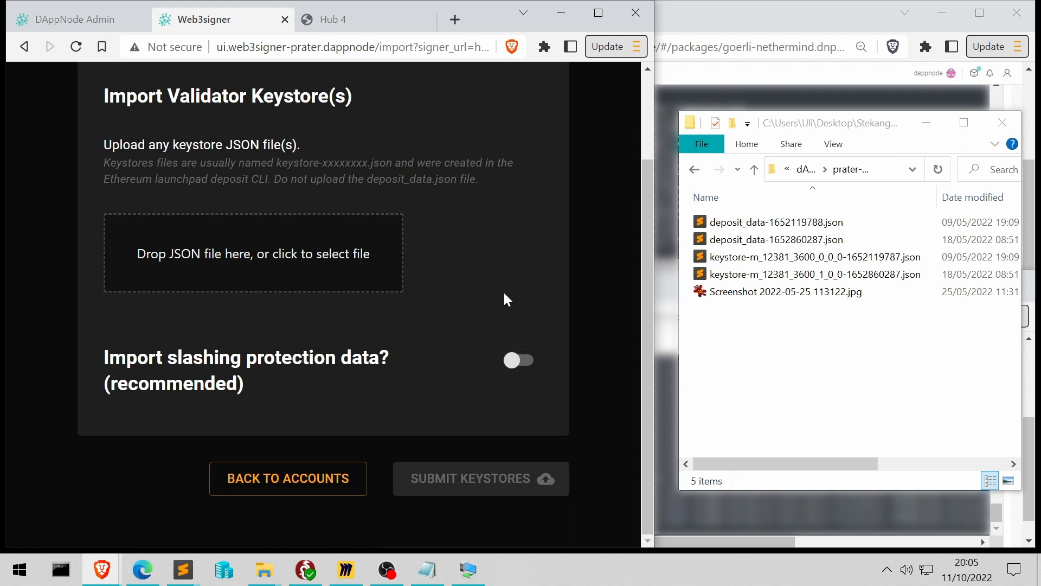
{"action": "mouse_move", "coordinate": [503, 294]}
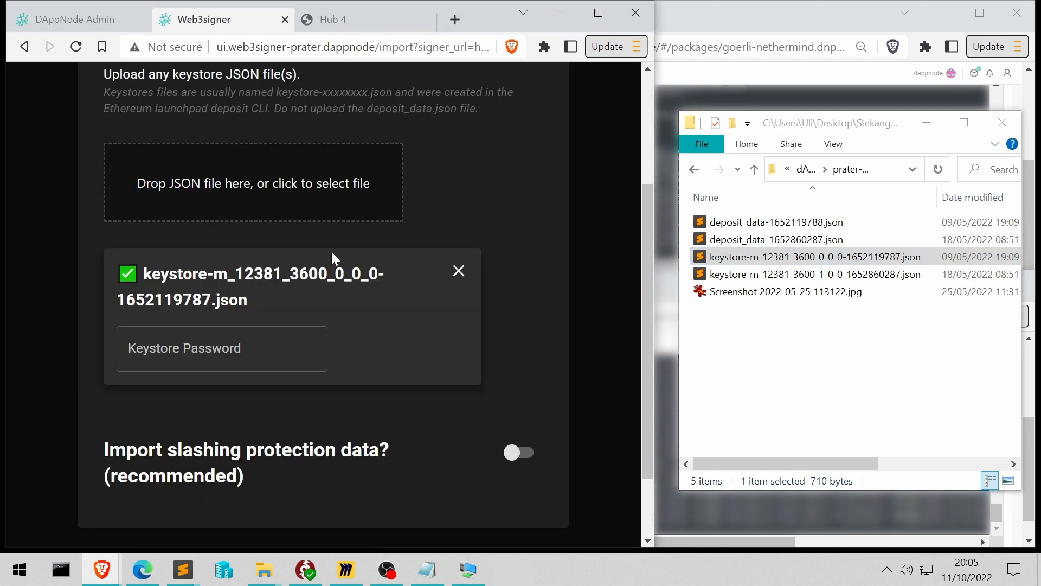
- Add both keystore JSON files to the import form and enter each keystore's password
{"action": "left_click", "coordinate": [221, 348]}
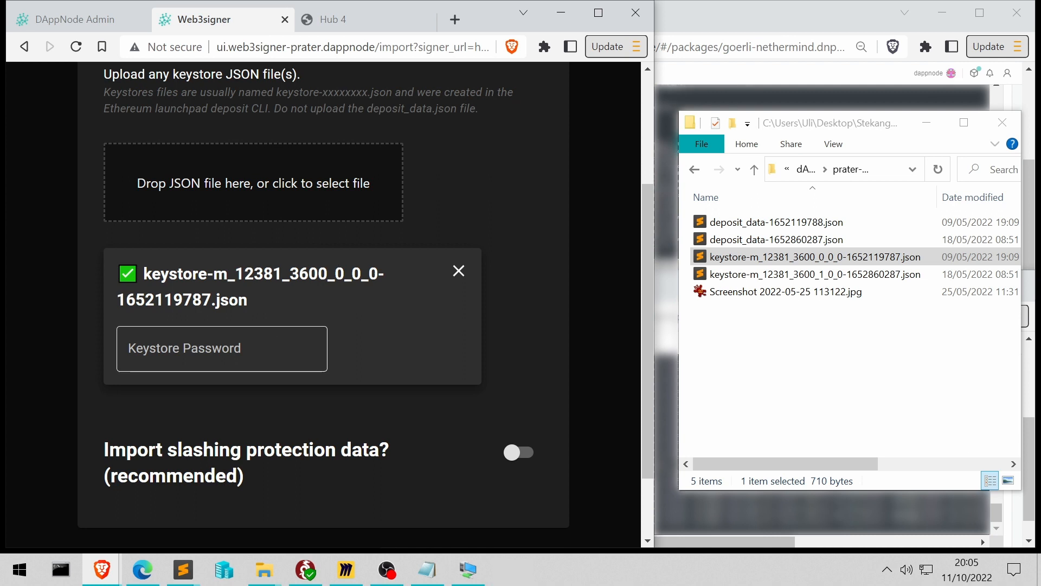
{"action": "left_click", "coordinate": [813, 273]}
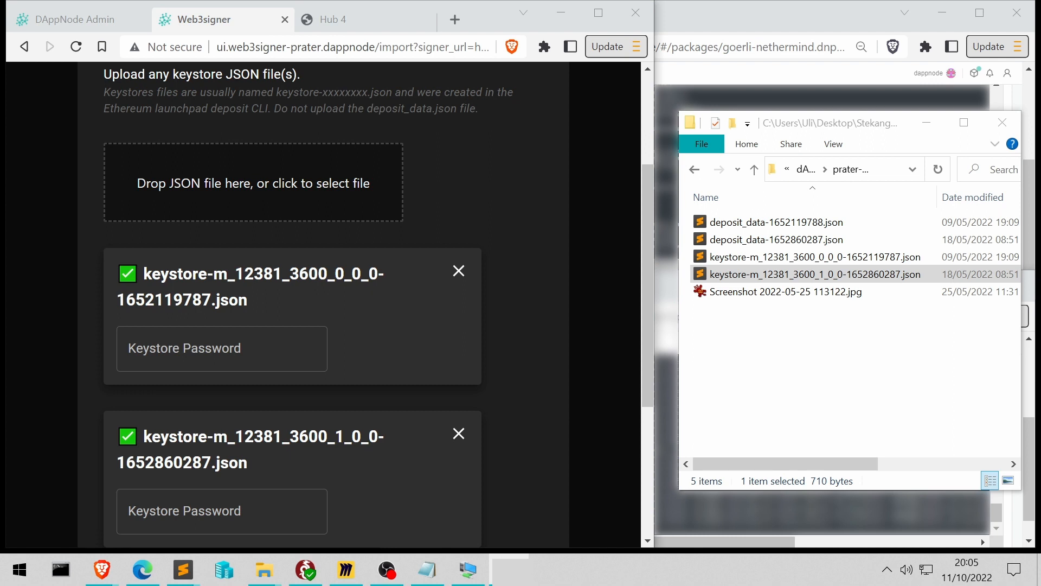
{"action": "left_click", "coordinate": [222, 348]}
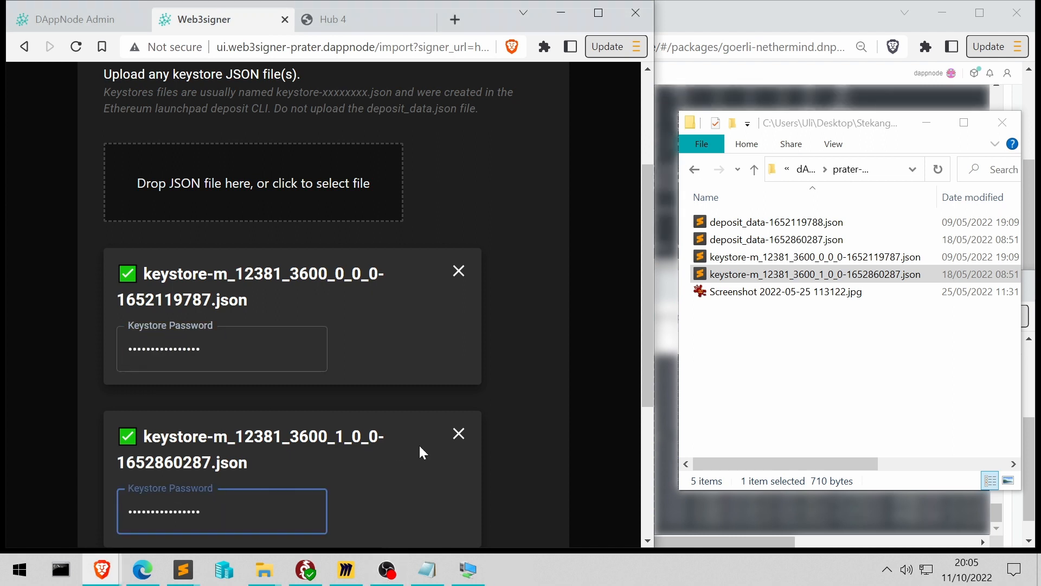
{"action": "scroll", "scroll_direction": "down", "scroll_amount": 3}
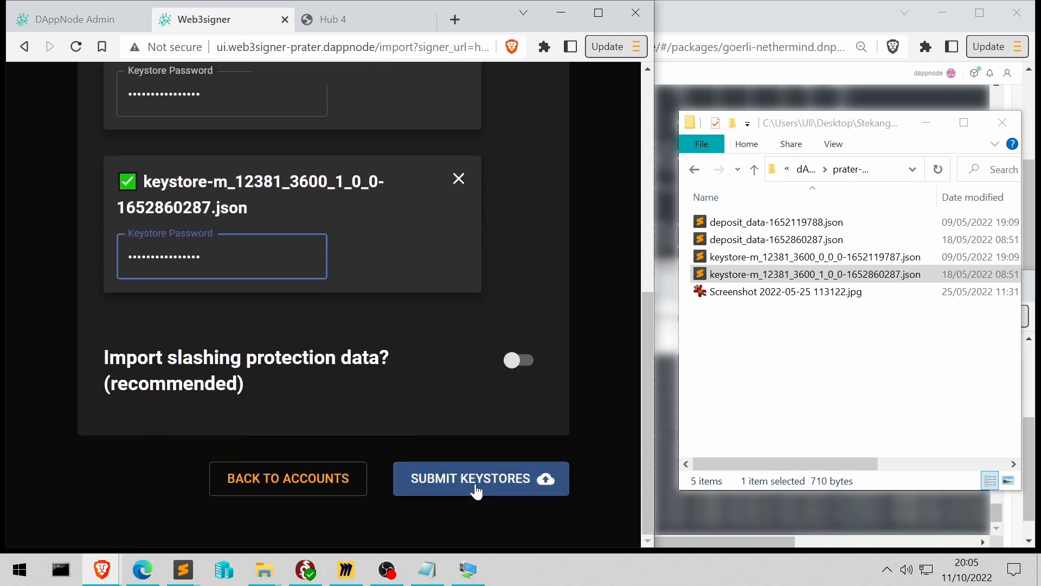
- Submit both keystores and dismiss the Import Completed results
{"action": "left_click", "coordinate": [479, 478]}
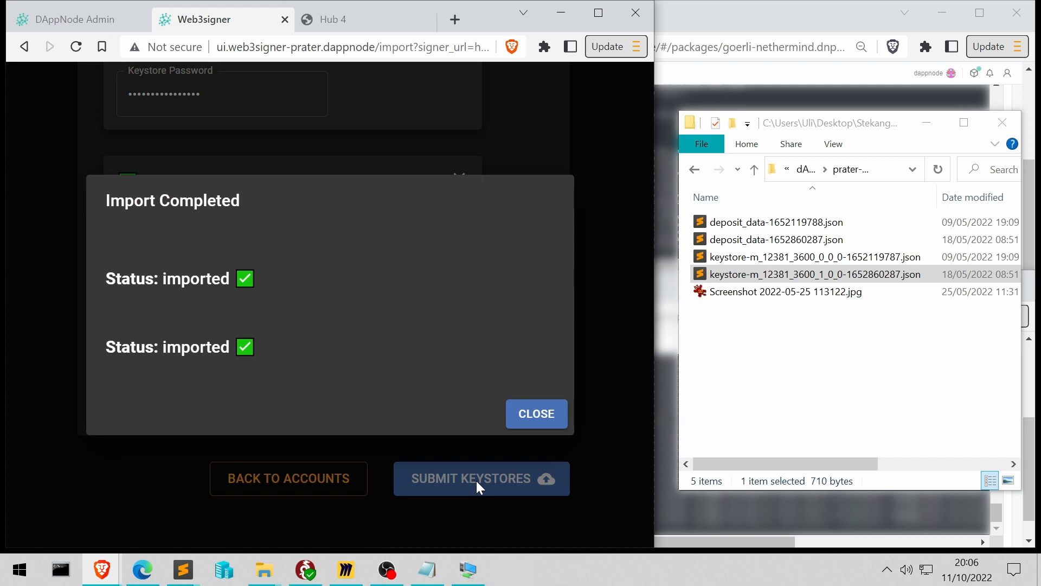
{"action": "mouse_move", "coordinate": [536, 413]}
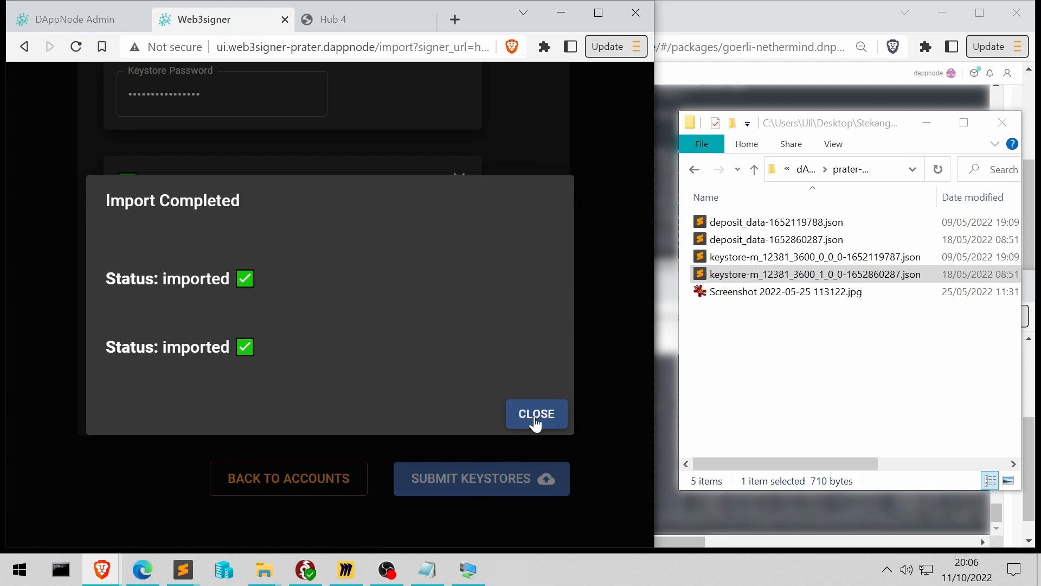
{"action": "left_click", "coordinate": [536, 413]}
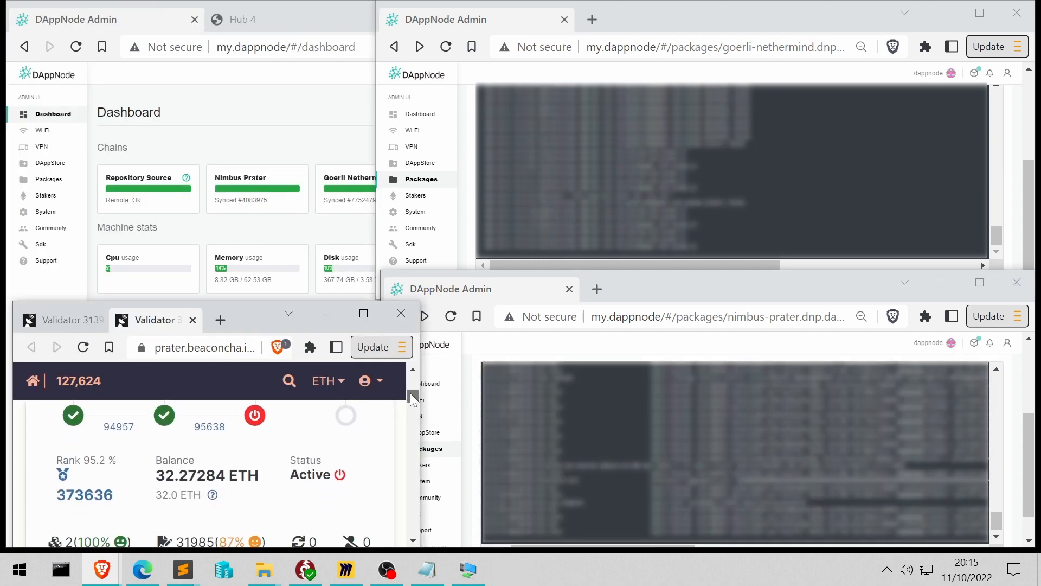
- Review the validator's epoch history on beaconcha.in down to epoch 127,623 marked attested
{"action": "left_click", "coordinate": [83, 347]}
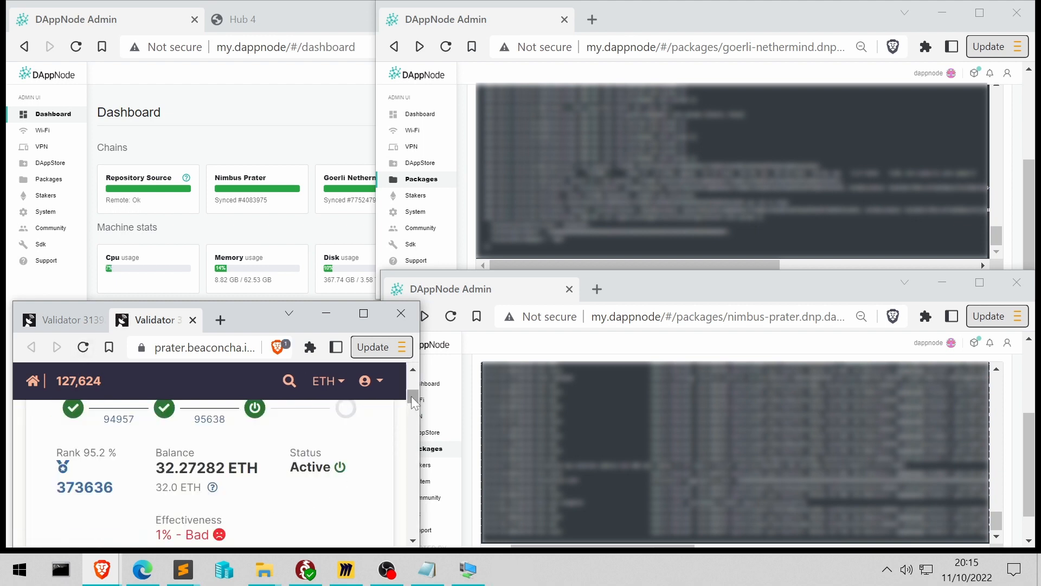
{"action": "scroll", "scroll_direction": "down", "scroll_amount": 3}
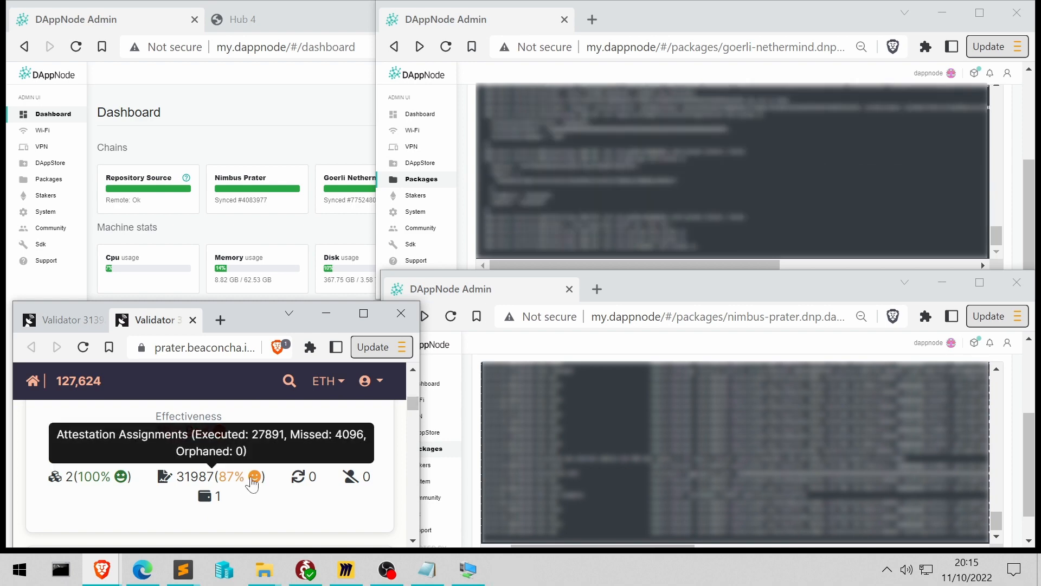
{"action": "scroll", "scroll_direction": "down", "scroll_amount": 3}
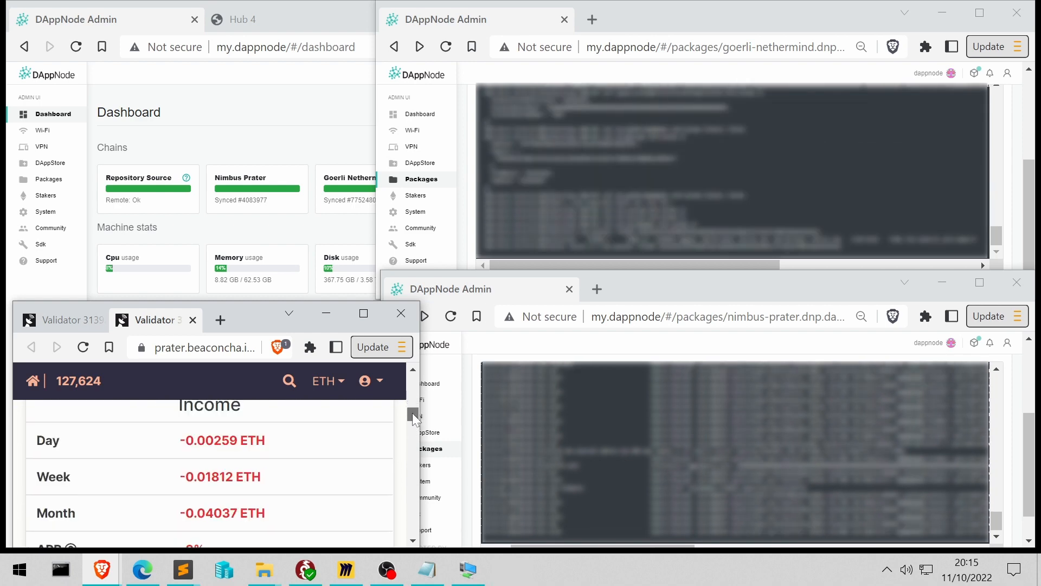
{"action": "scroll", "scroll_direction": "down", "scroll_amount": 3}
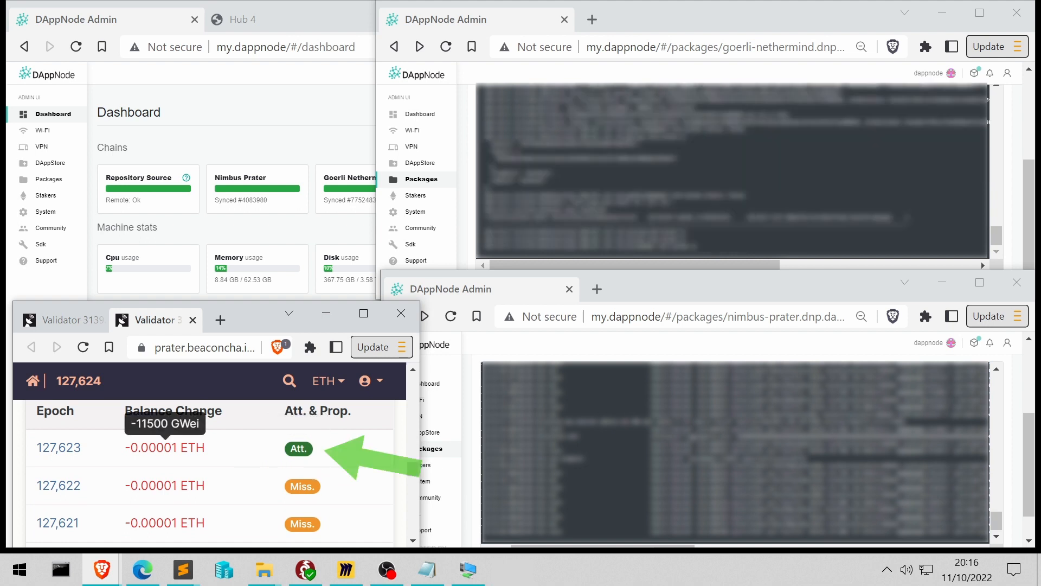
{"action": "scroll", "scroll_direction": "down", "scroll_amount": 3}
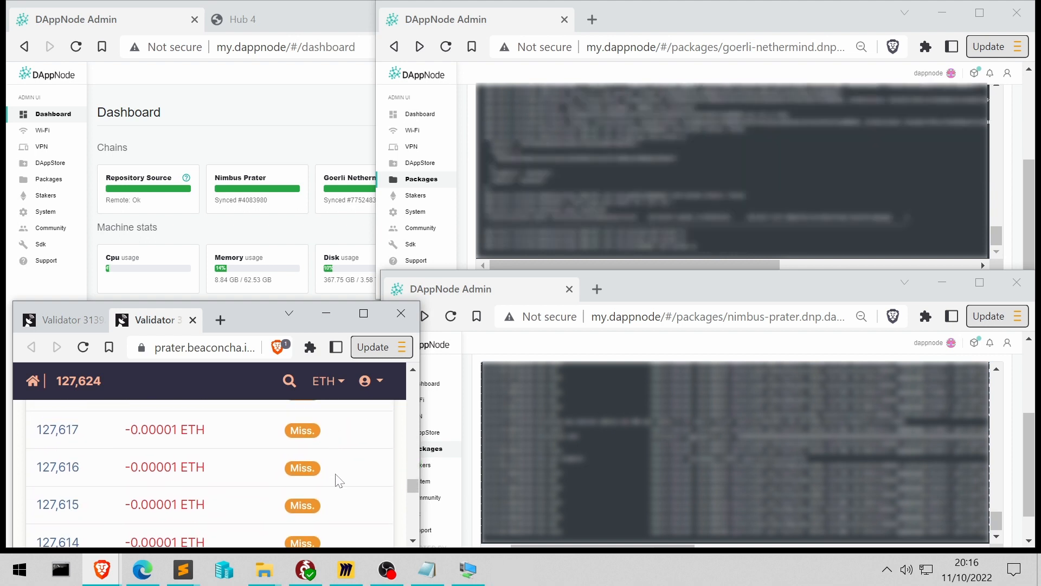